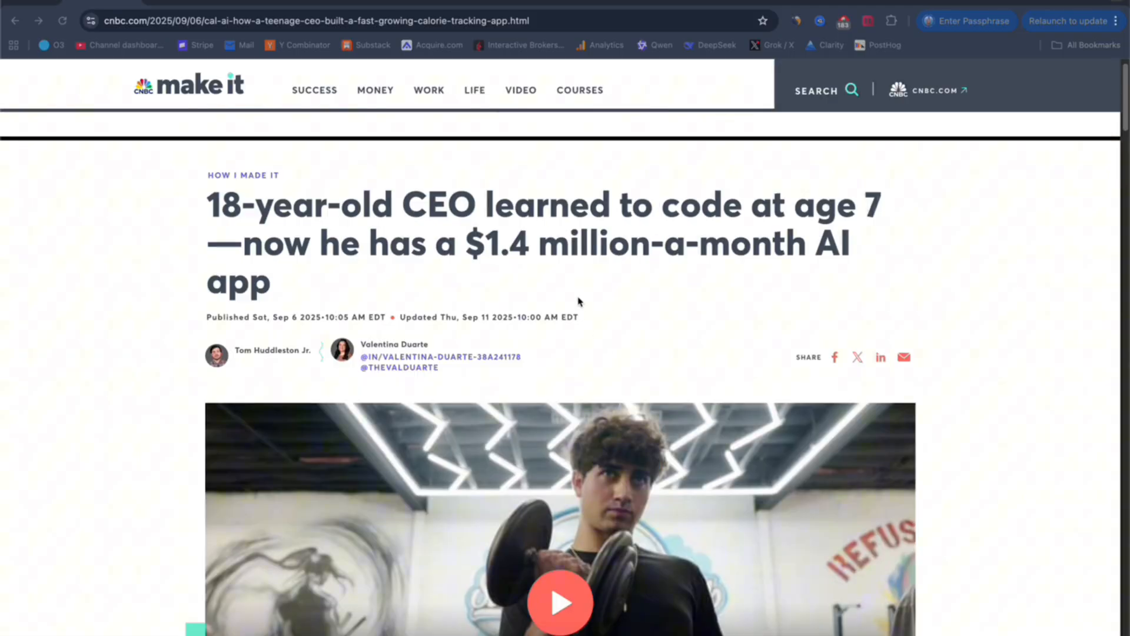
mouse_move(537, 290)
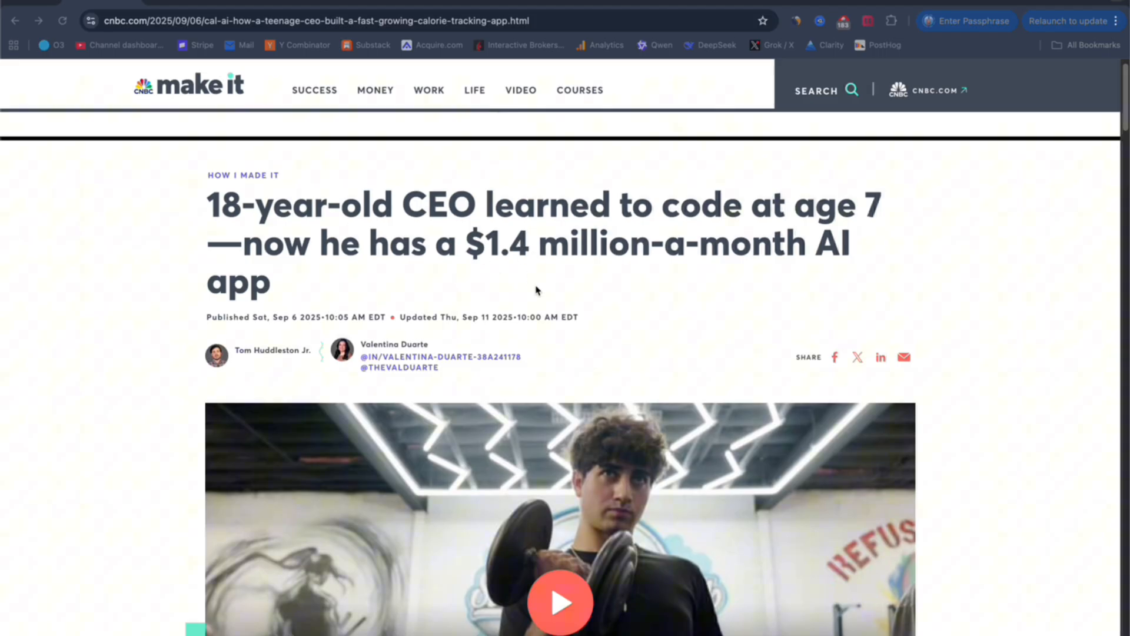
mouse_move(529, 270)
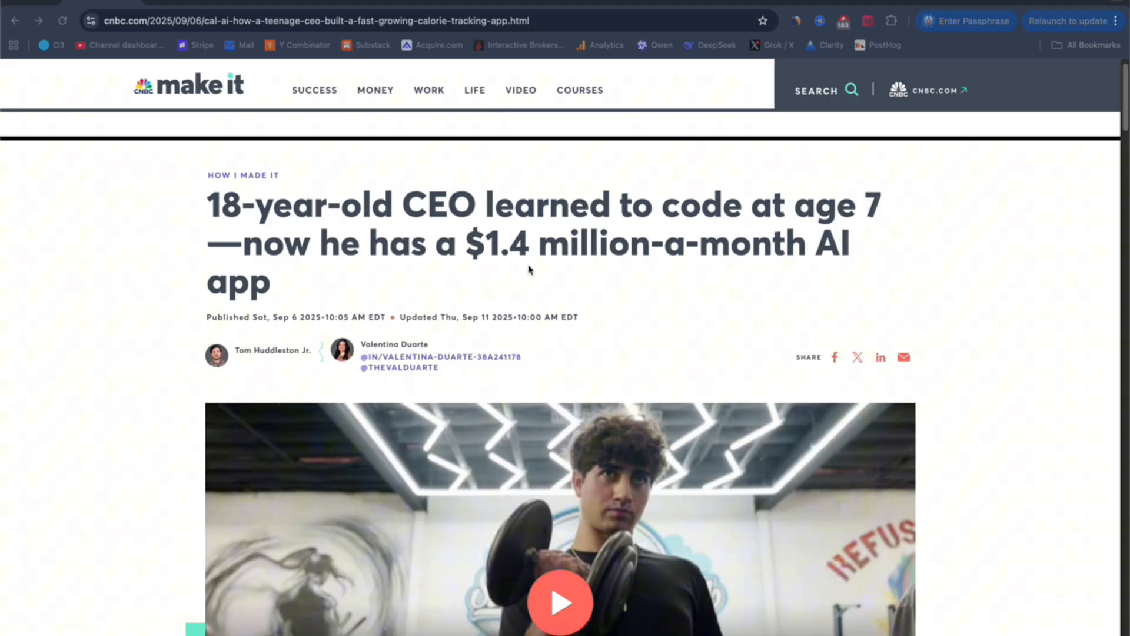
mouse_move(625, 286)
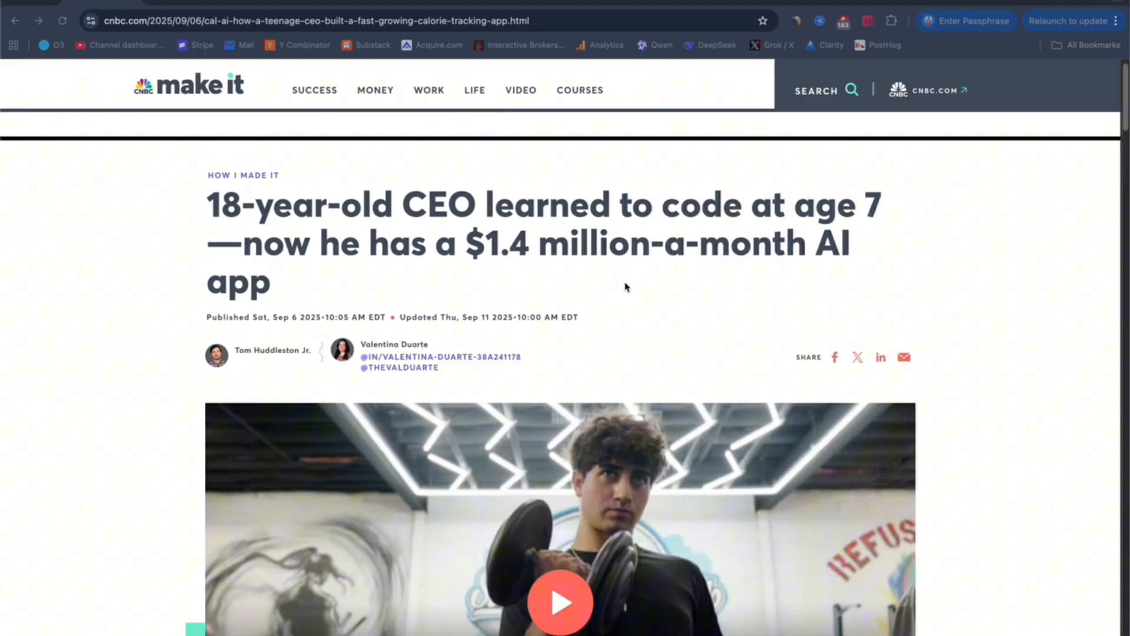
mouse_move(552, 289)
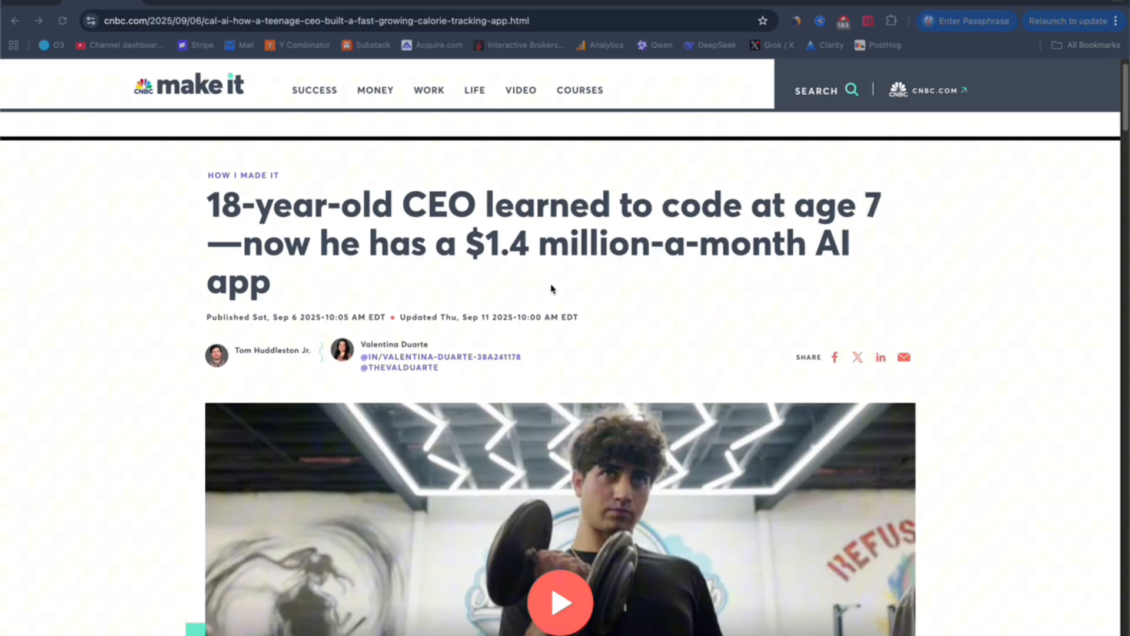
mouse_move(585, 305)
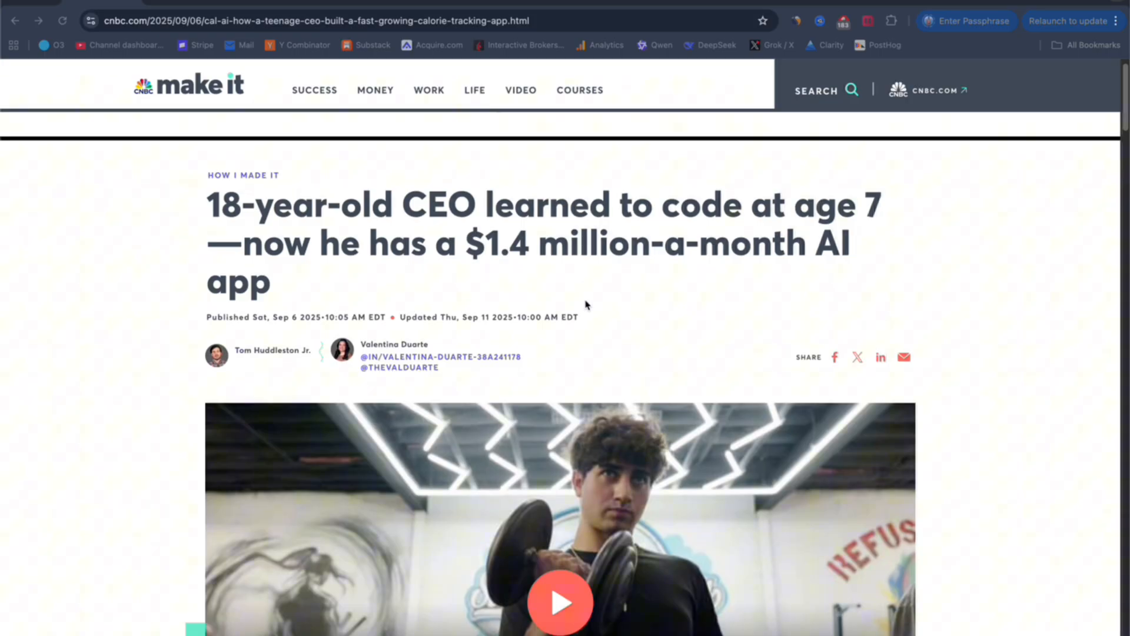
mouse_move(585, 270)
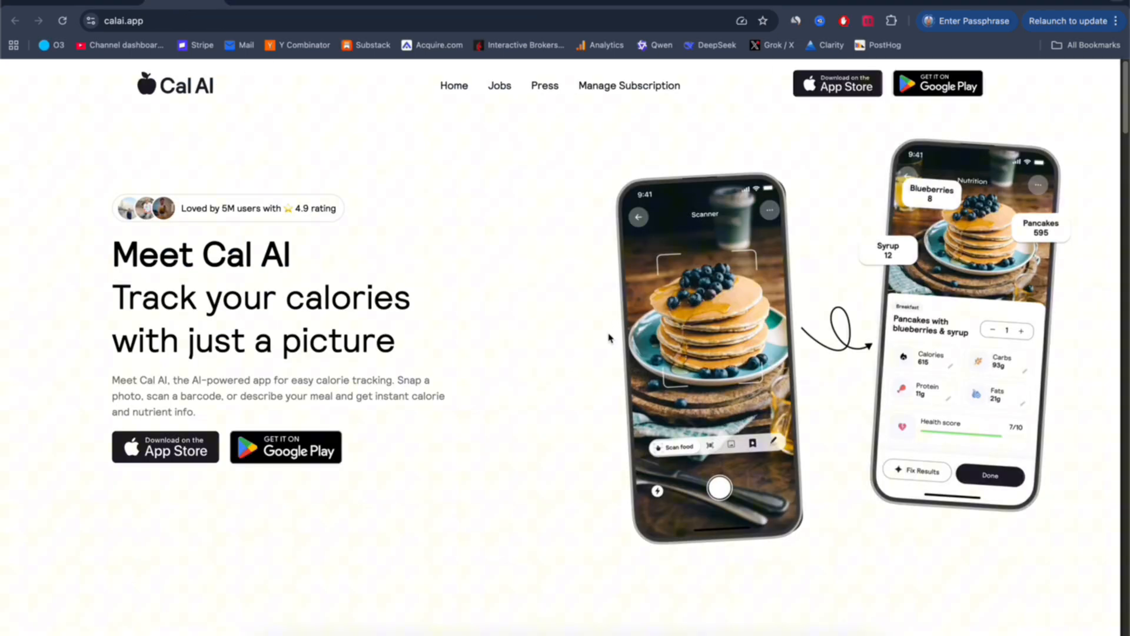
mouse_move(453, 148)
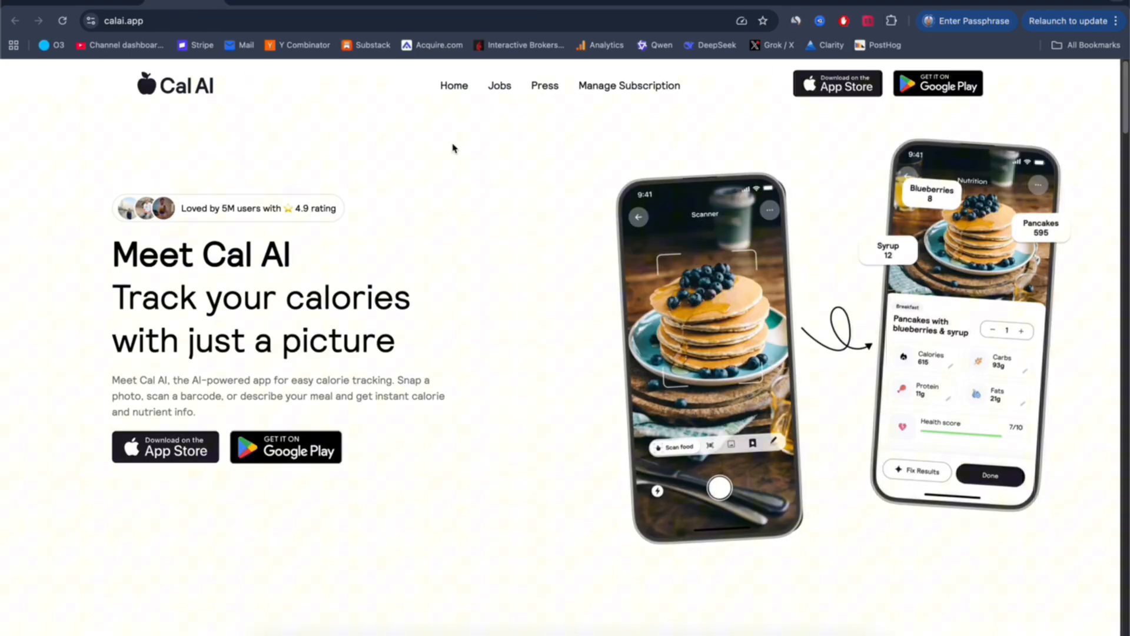
mouse_move(684, 381)
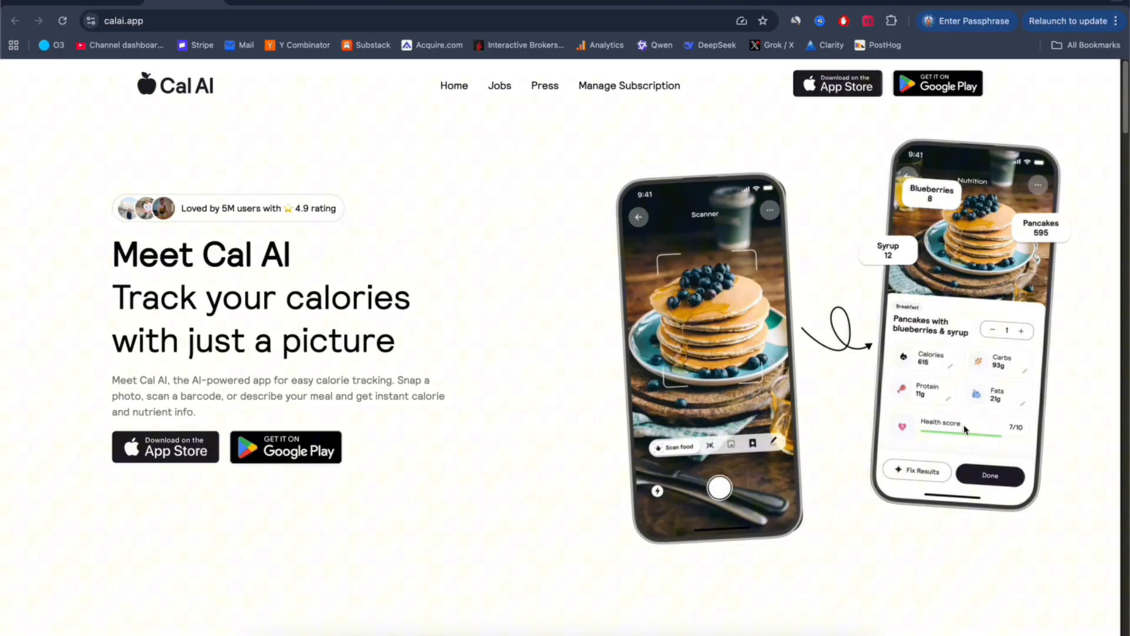
mouse_move(991, 407)
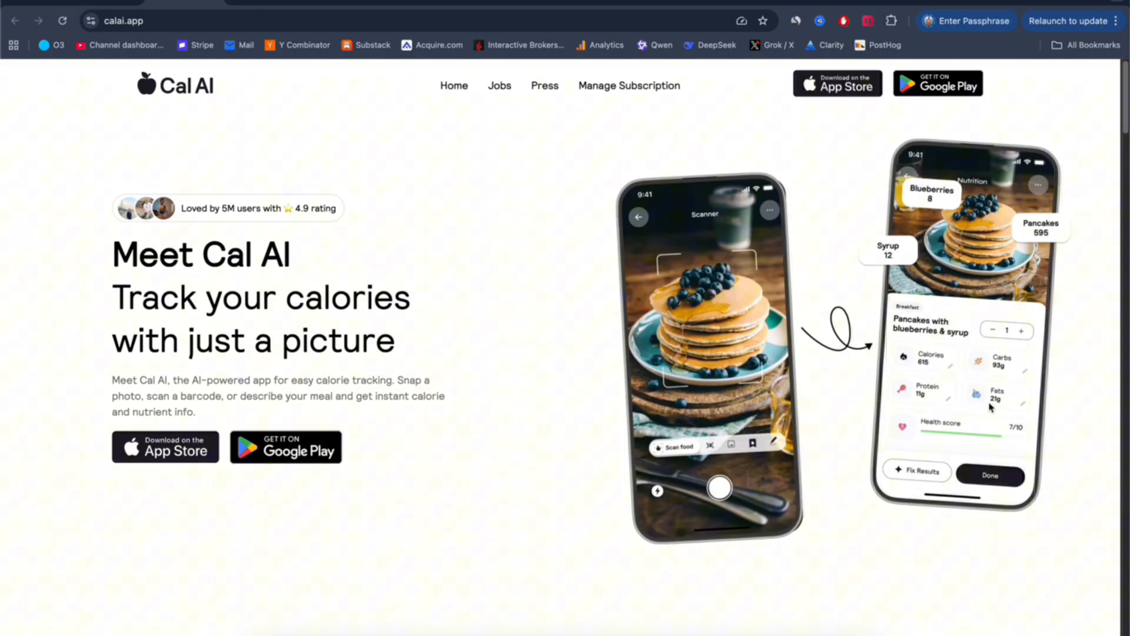
mouse_move(960, 362)
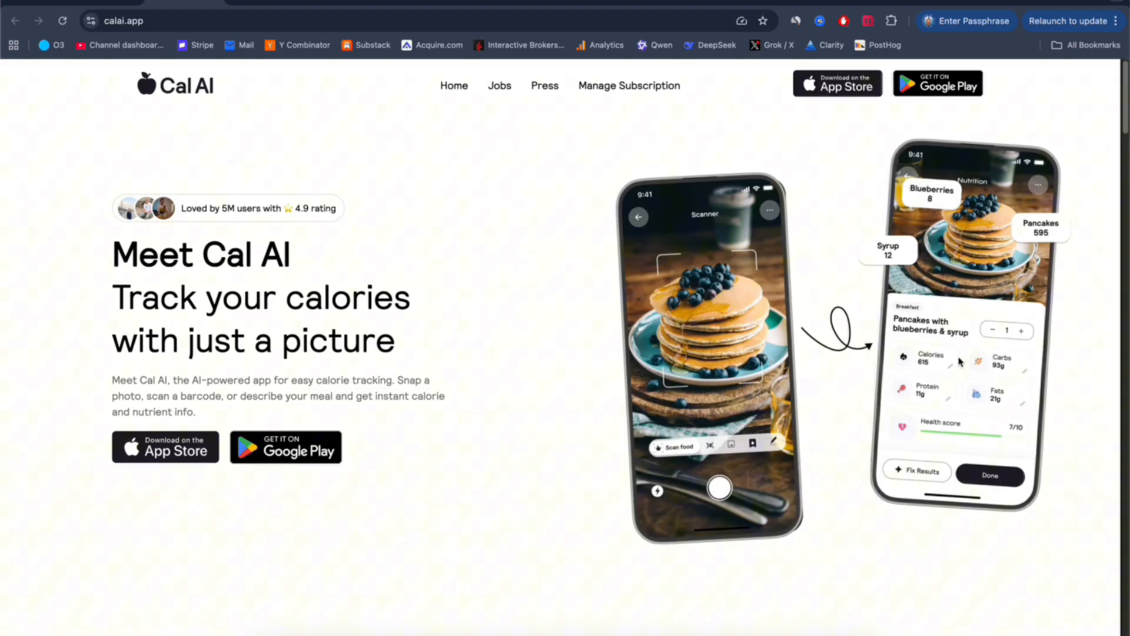
mouse_move(826, 438)
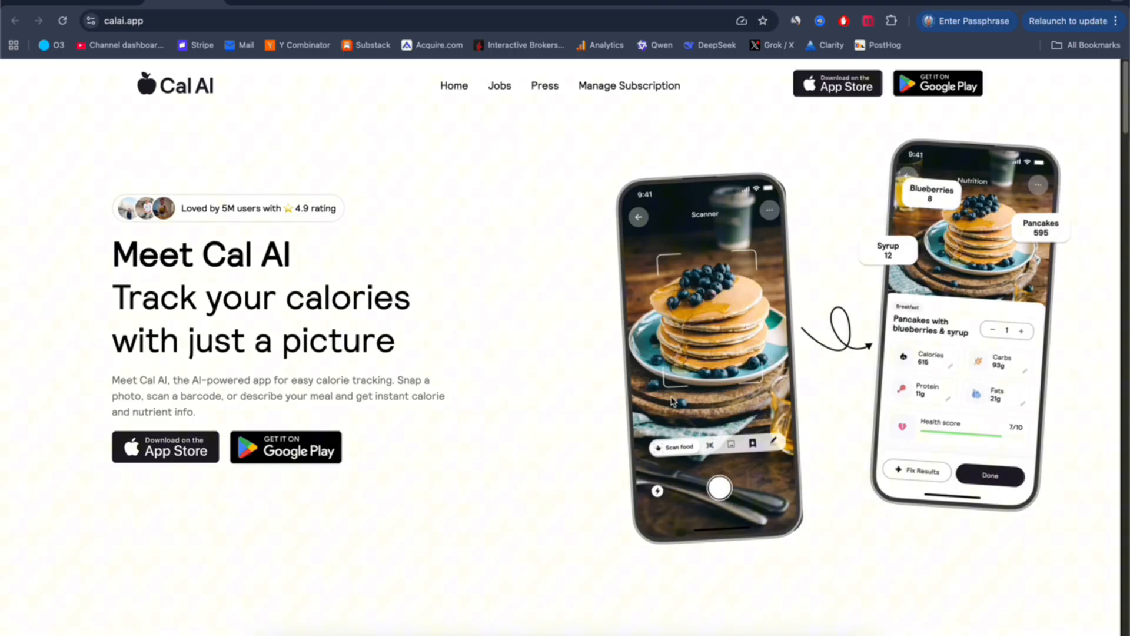
mouse_move(600, 412)
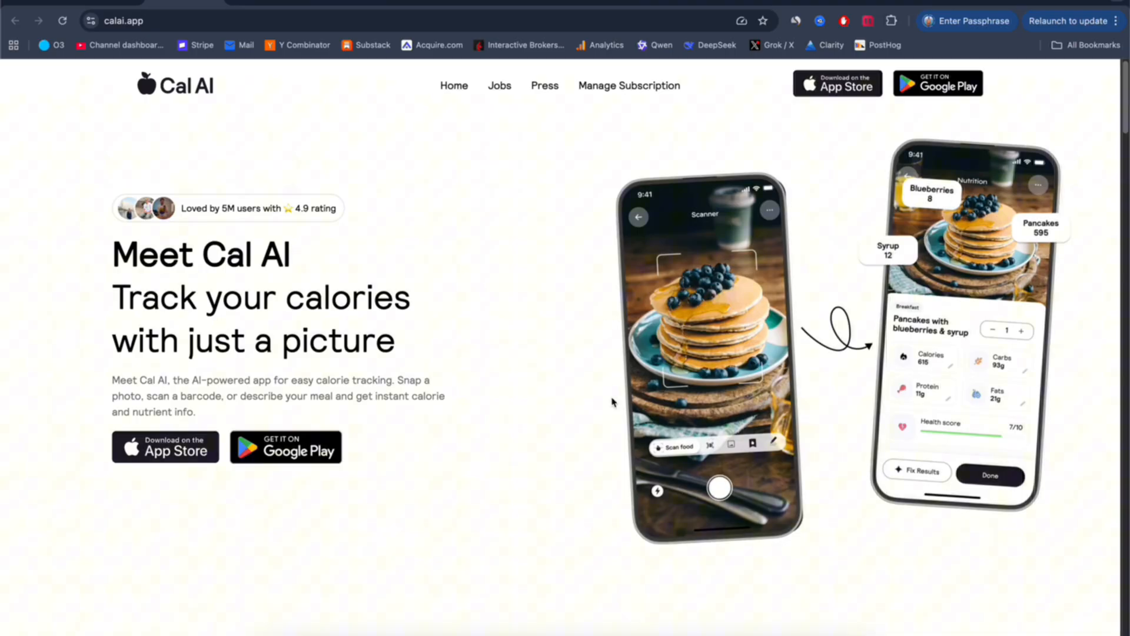
Step: Switch to Rork's AI app builder with the supplement-label app prompt drafted
left_click(123, 20)
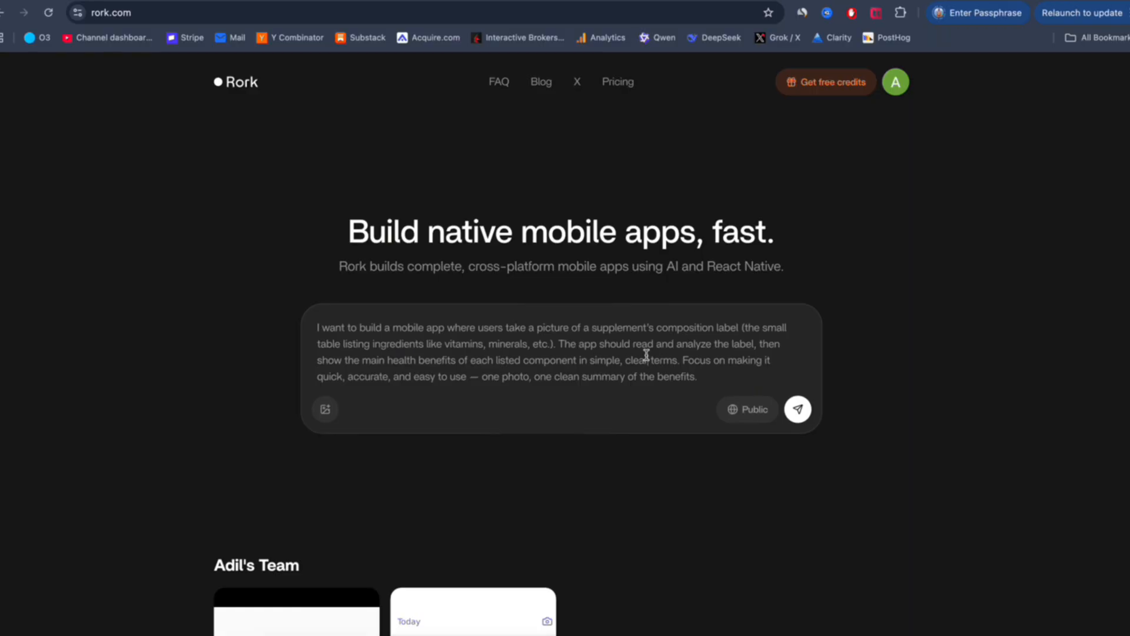
mouse_move(778, 383)
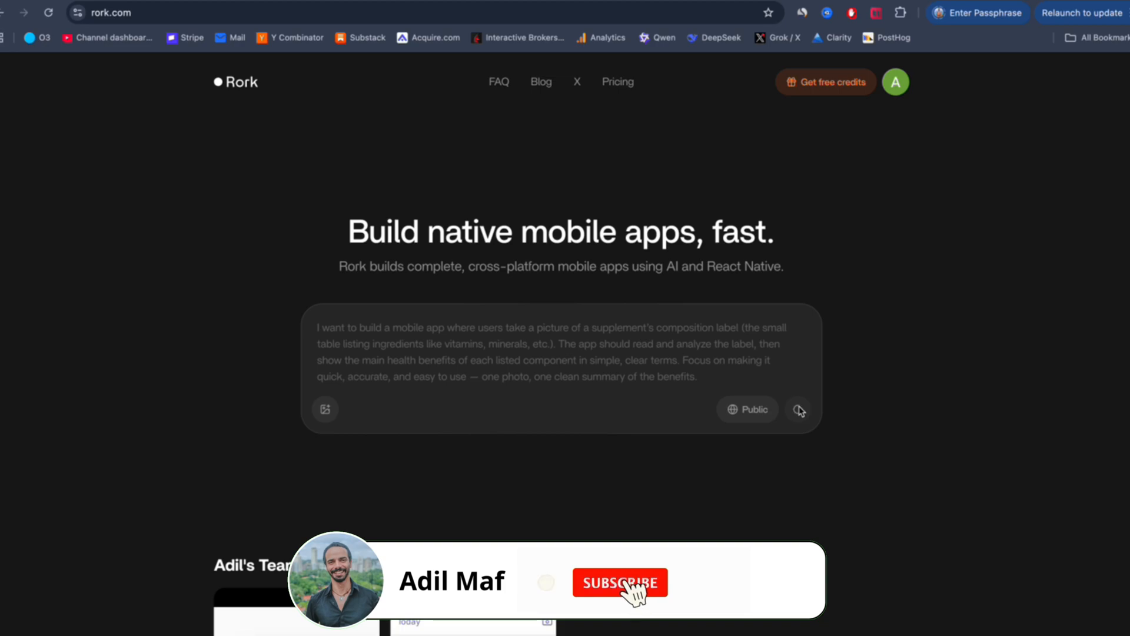
Step: Send the supplement-label reader prompt so Rork outlines features and starts building
left_click(620, 582)
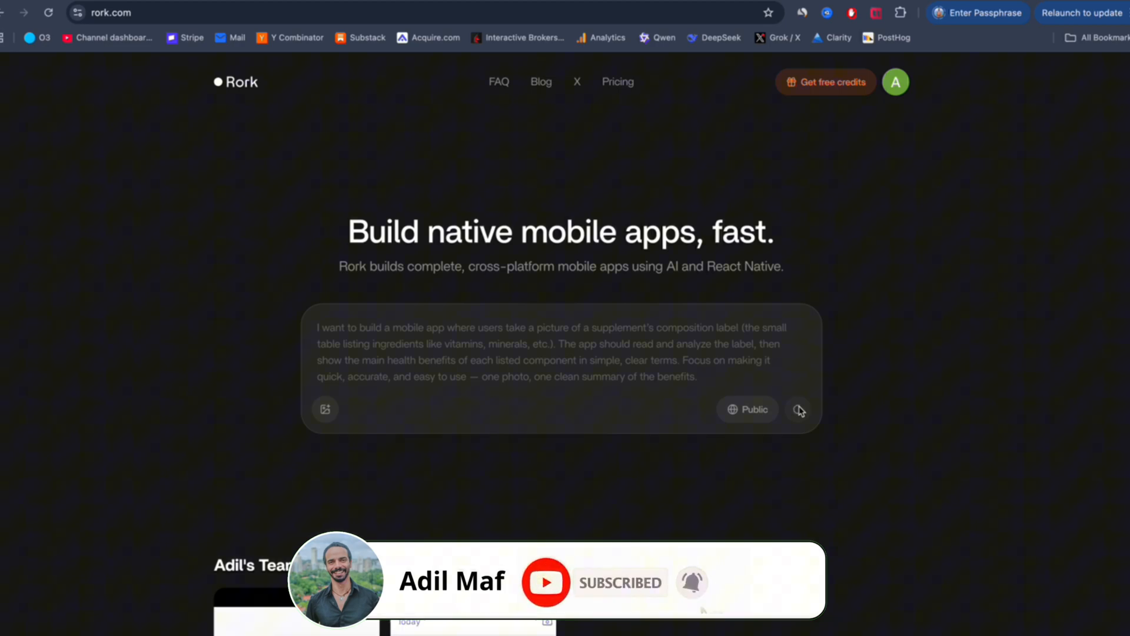
left_click(799, 410)
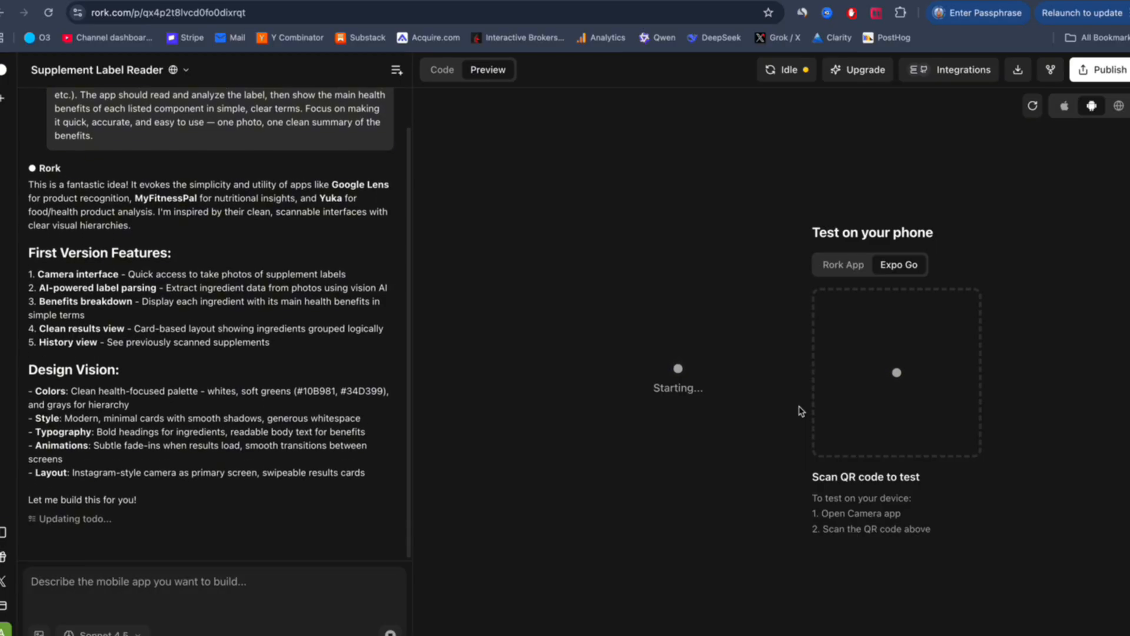
Step: Scroll through Rork's chat summary and file changes as all six tasks finish
scroll("down", 3)
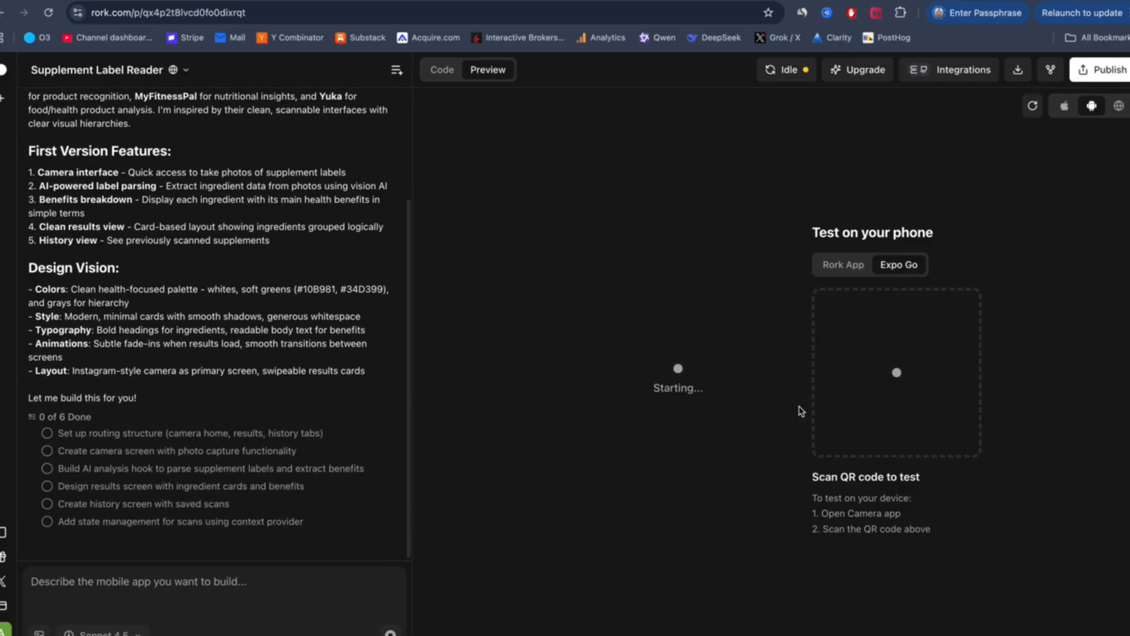
scroll("down", 3)
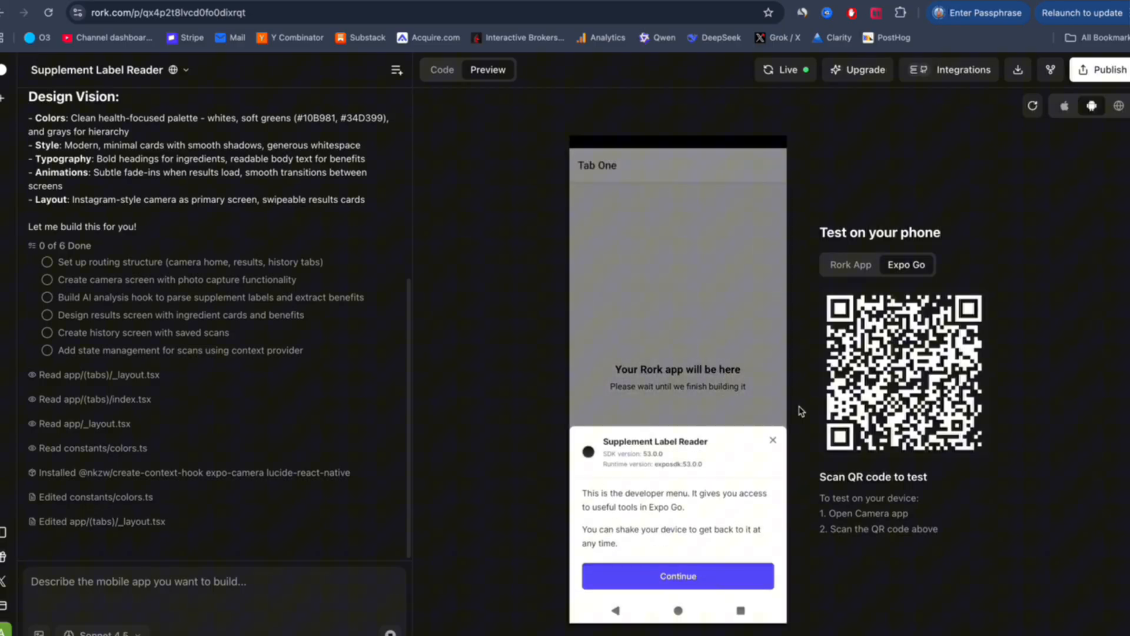
scroll("down", 3)
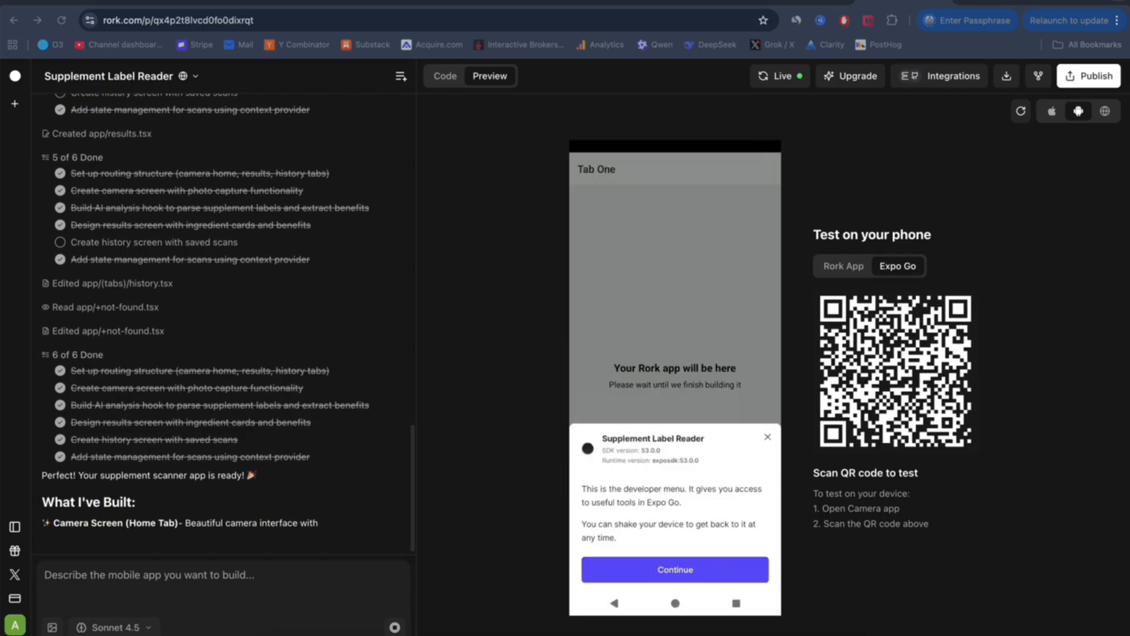
scroll("down", 3)
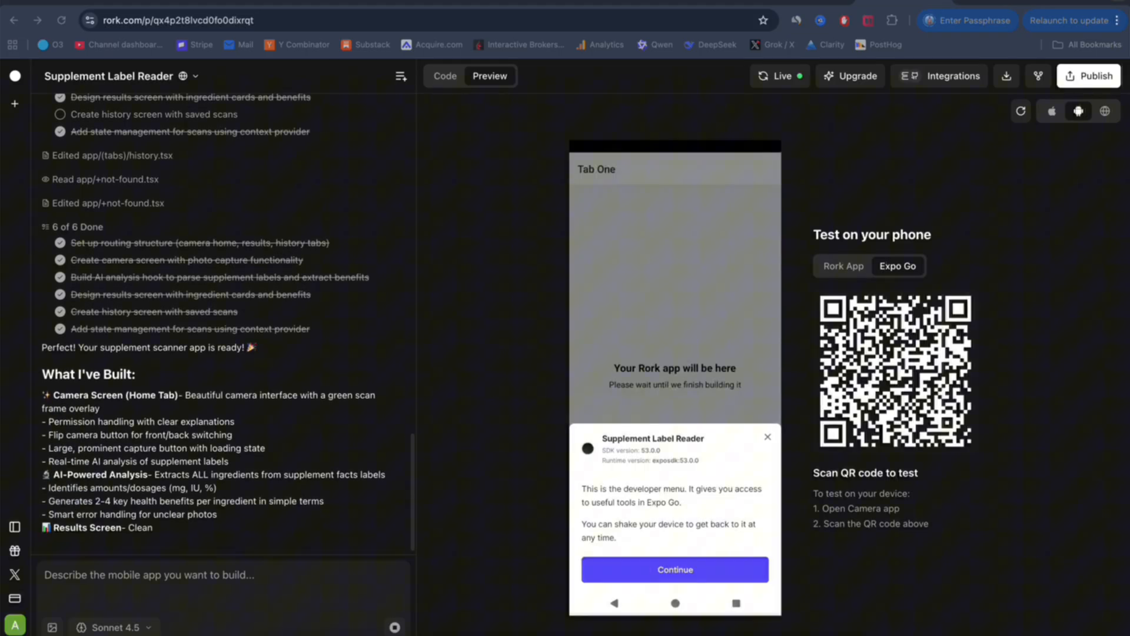
scroll("down", 3)
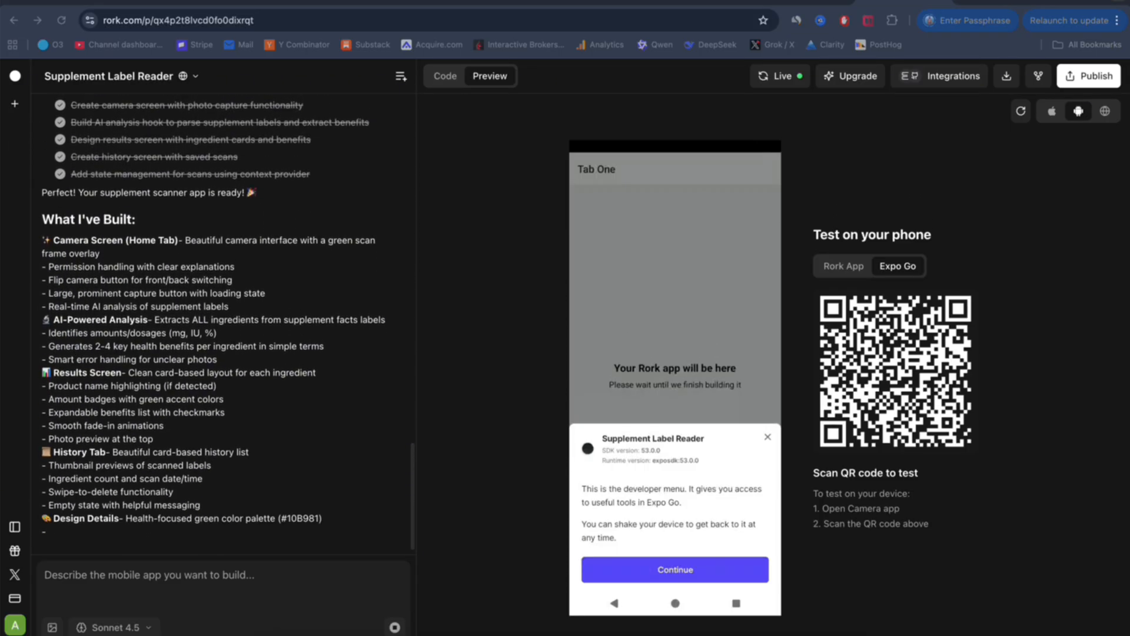
scroll("down", 3)
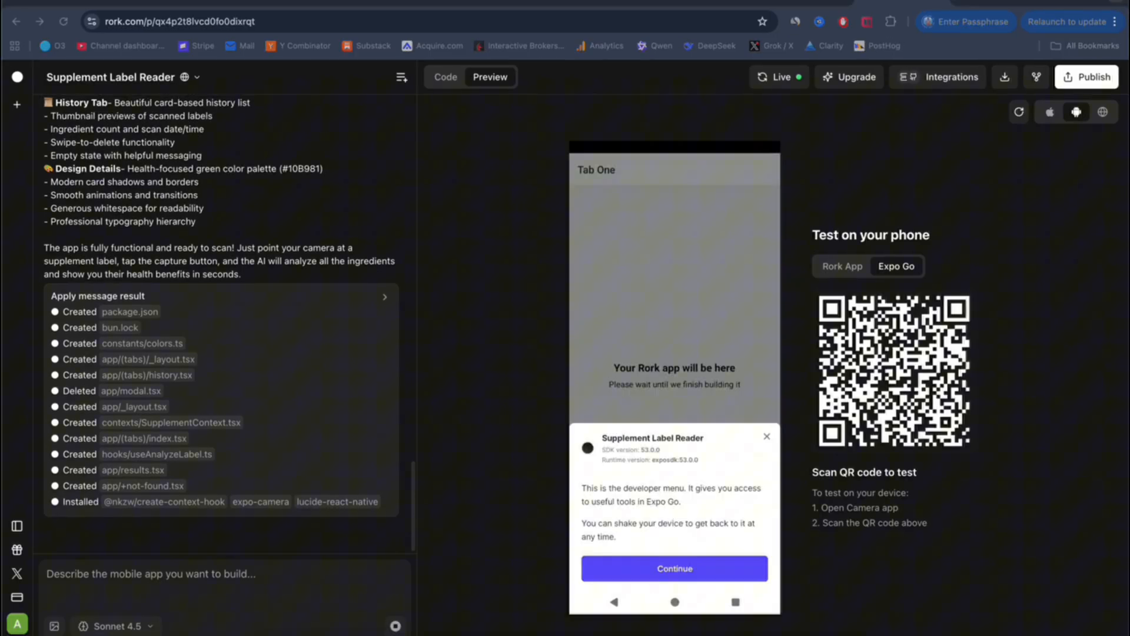
Step: Dismiss the Expo developer menu, preview on iPhone, and show the Expo Go QR code
left_click(673, 568)
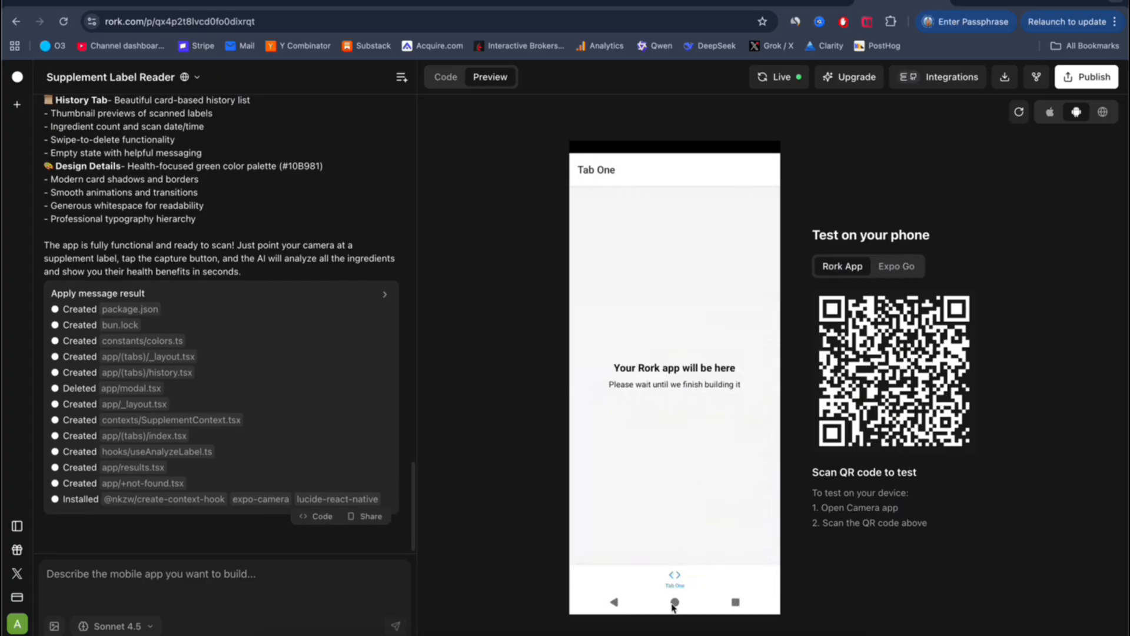
left_click(1049, 112)
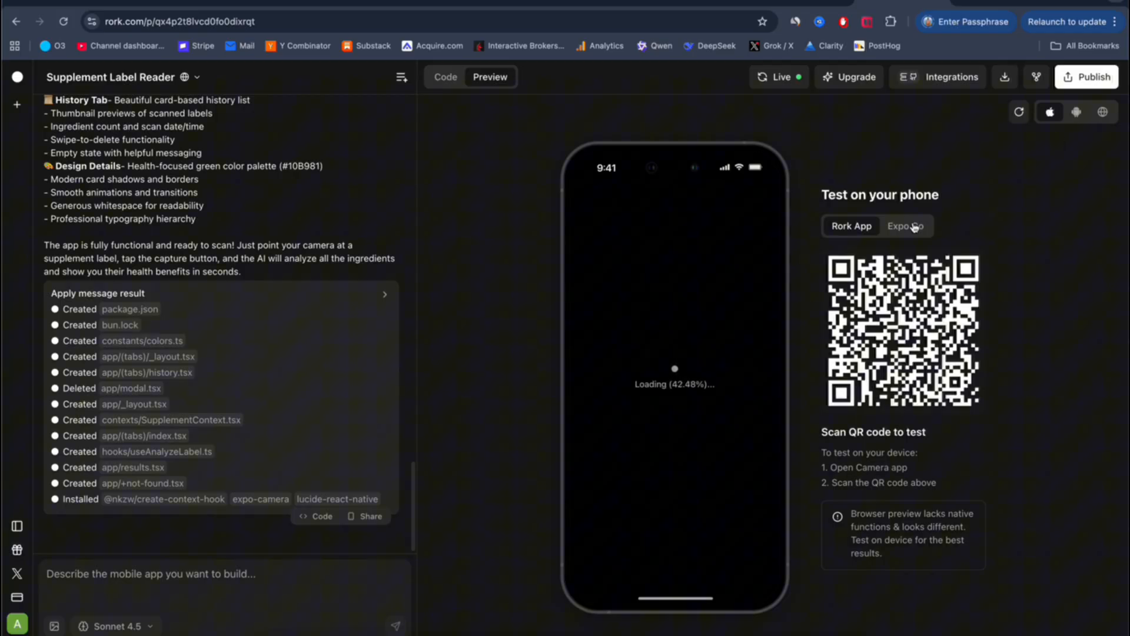
left_click(904, 225)
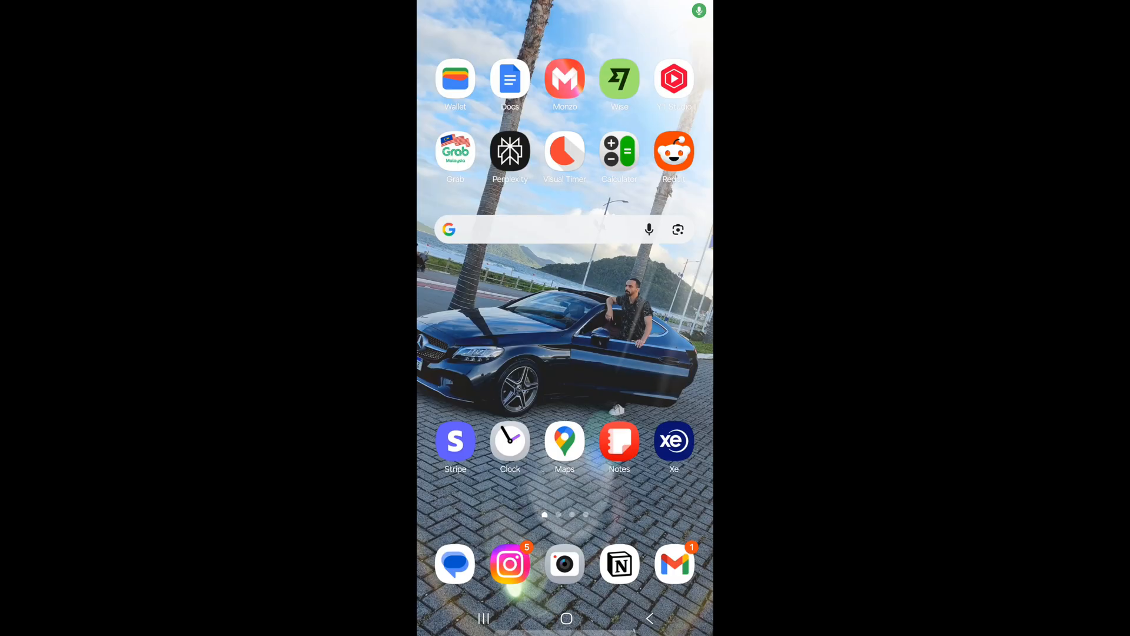
Step: Launch the app via Expo Go, allow camera access, and capture the Supplement Facts label
left_click(564, 564)
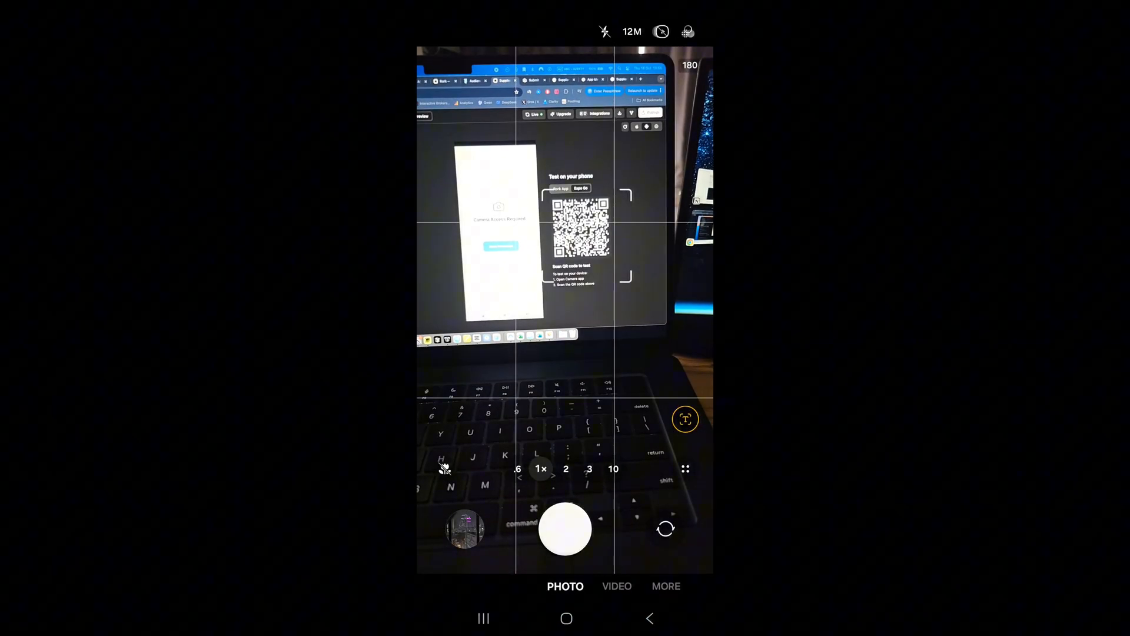
left_click(564, 528)
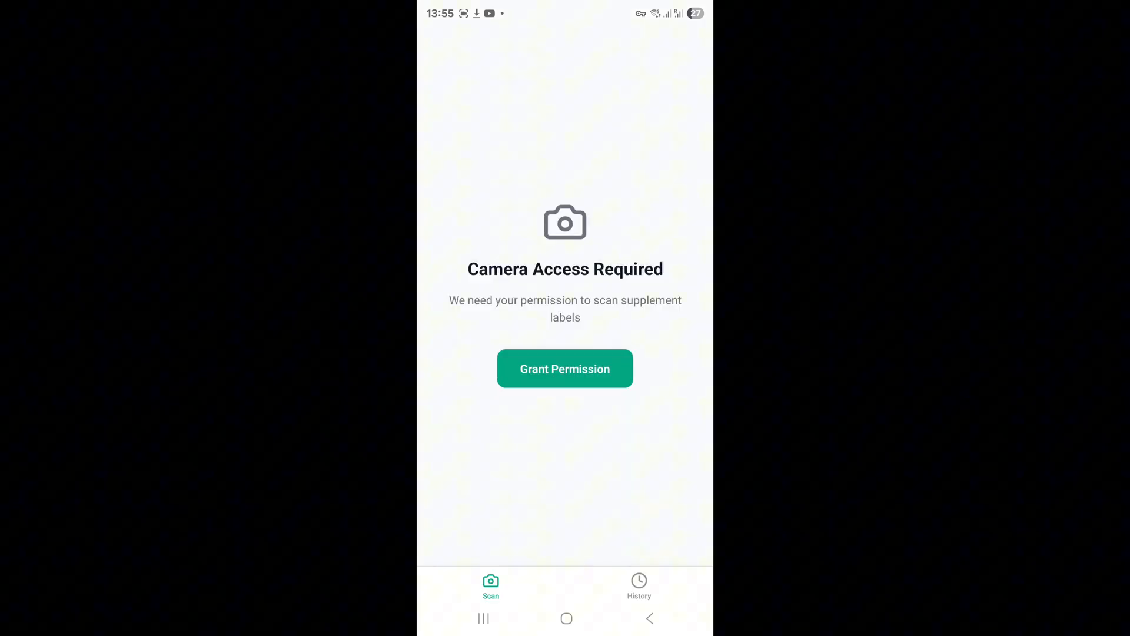
left_click(565, 369)
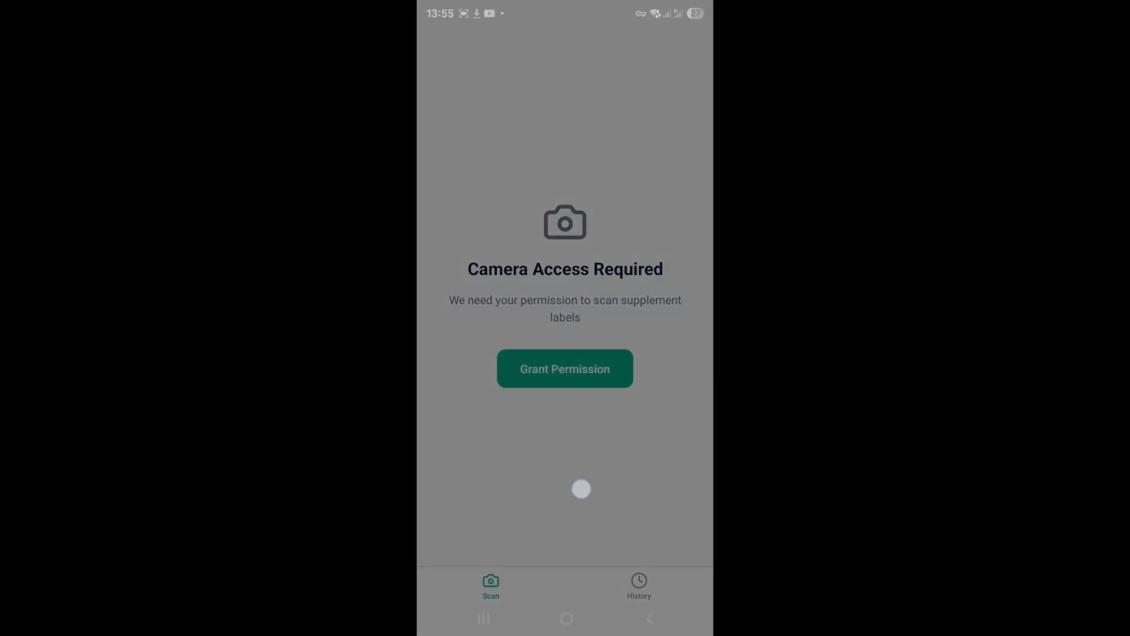
left_click(564, 368)
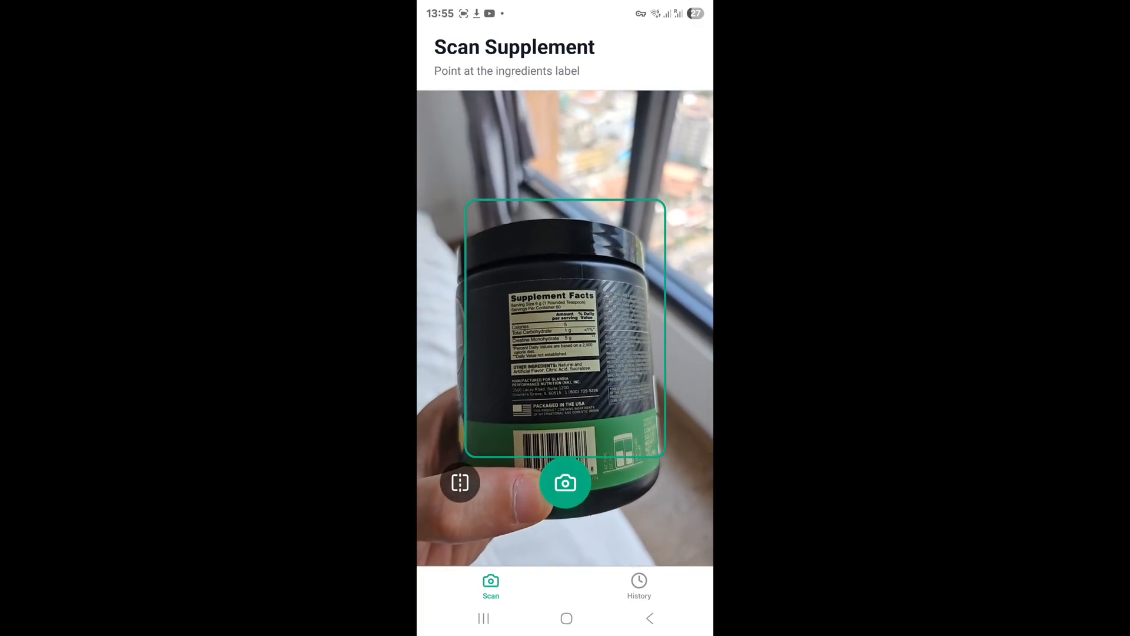
left_click(565, 482)
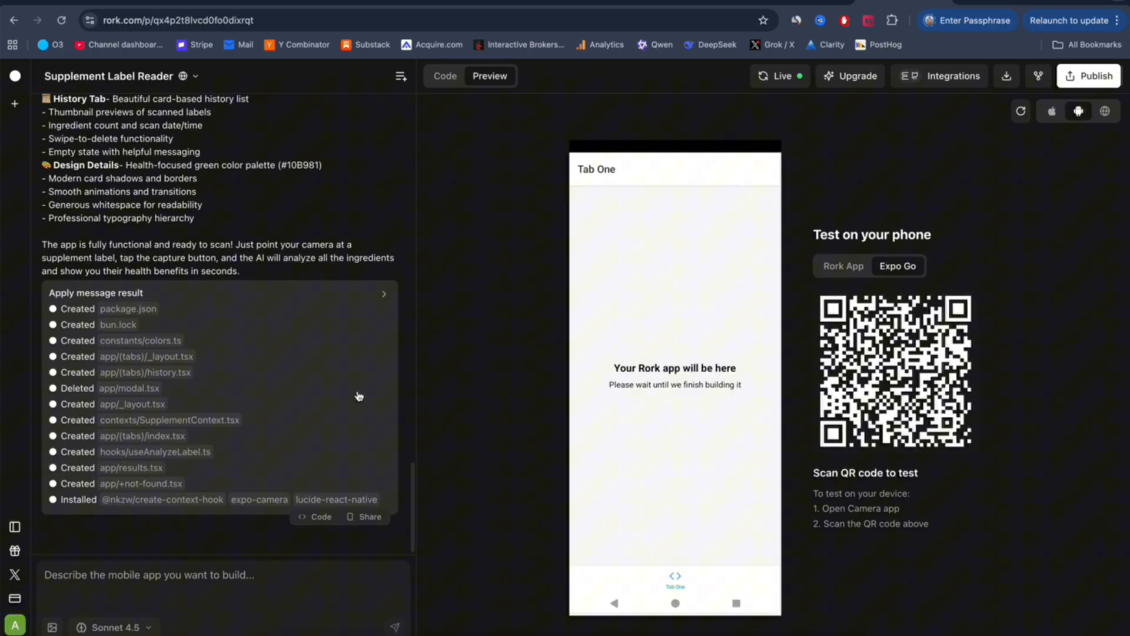
mouse_move(937, 90)
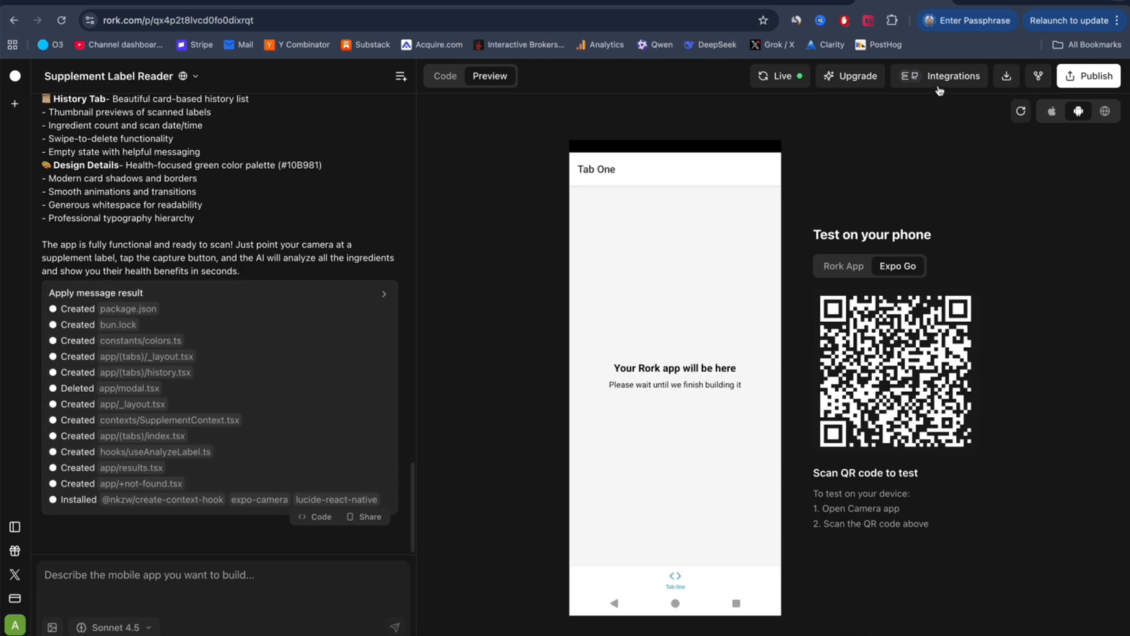
Step: View the Backend and GitHub integrations, then open the Export Code to Your Editor dialog
left_click(948, 76)
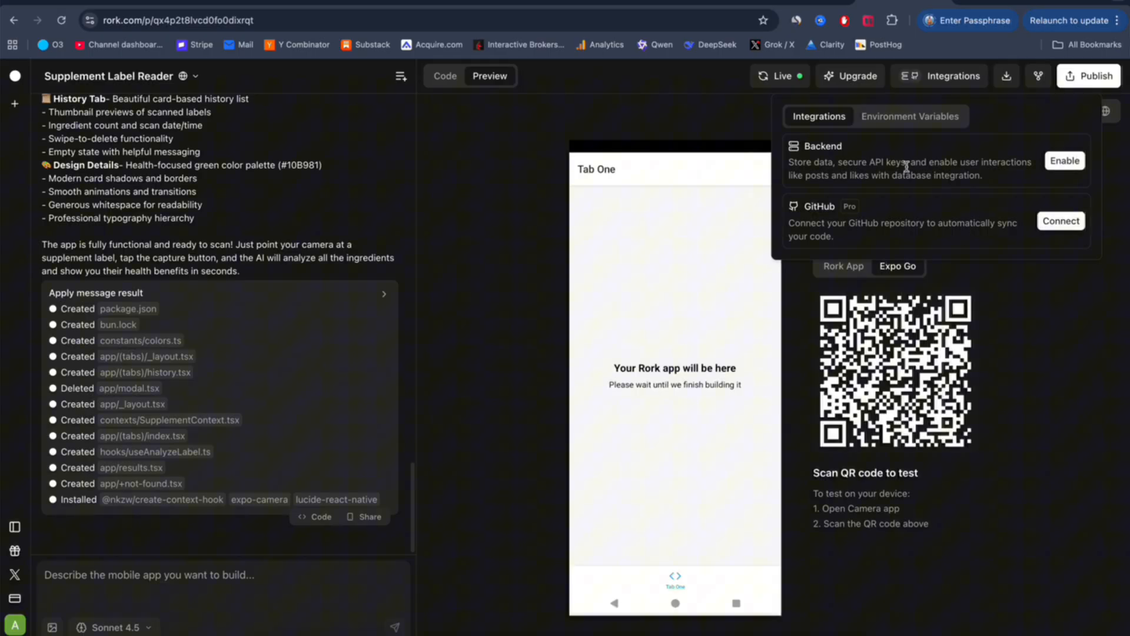
left_click(916, 116)
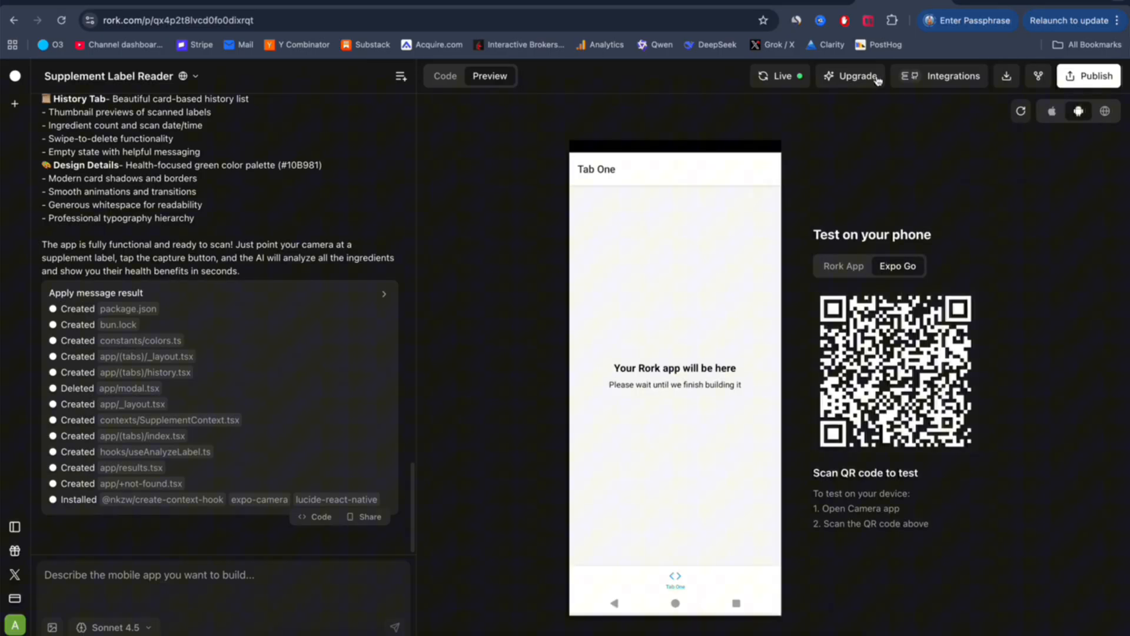
left_click(1005, 76)
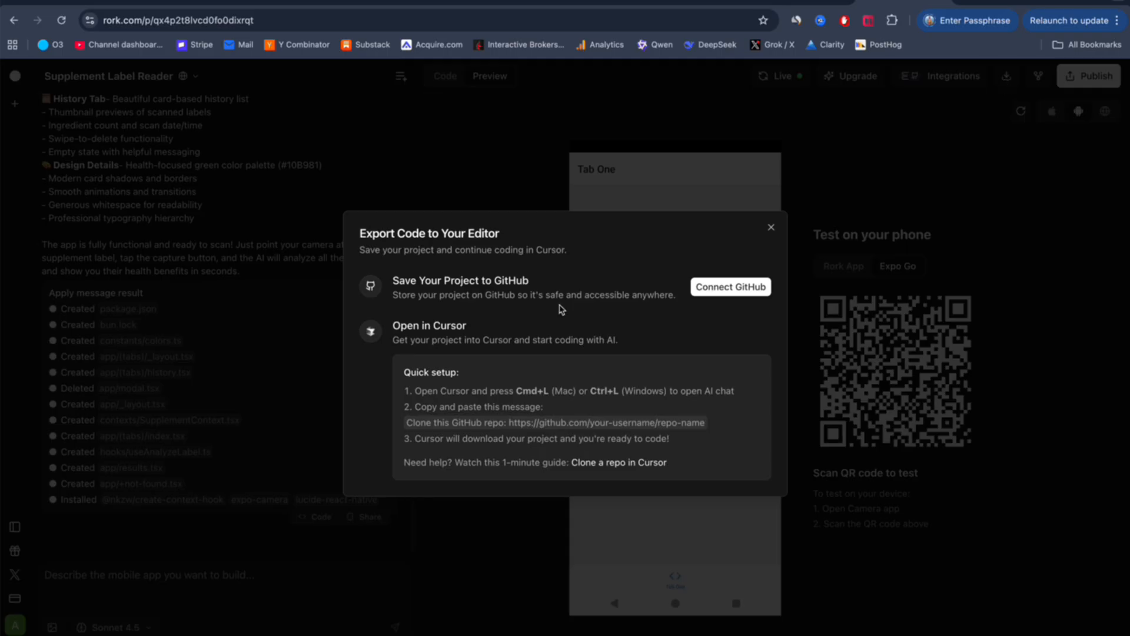
mouse_move(545, 363)
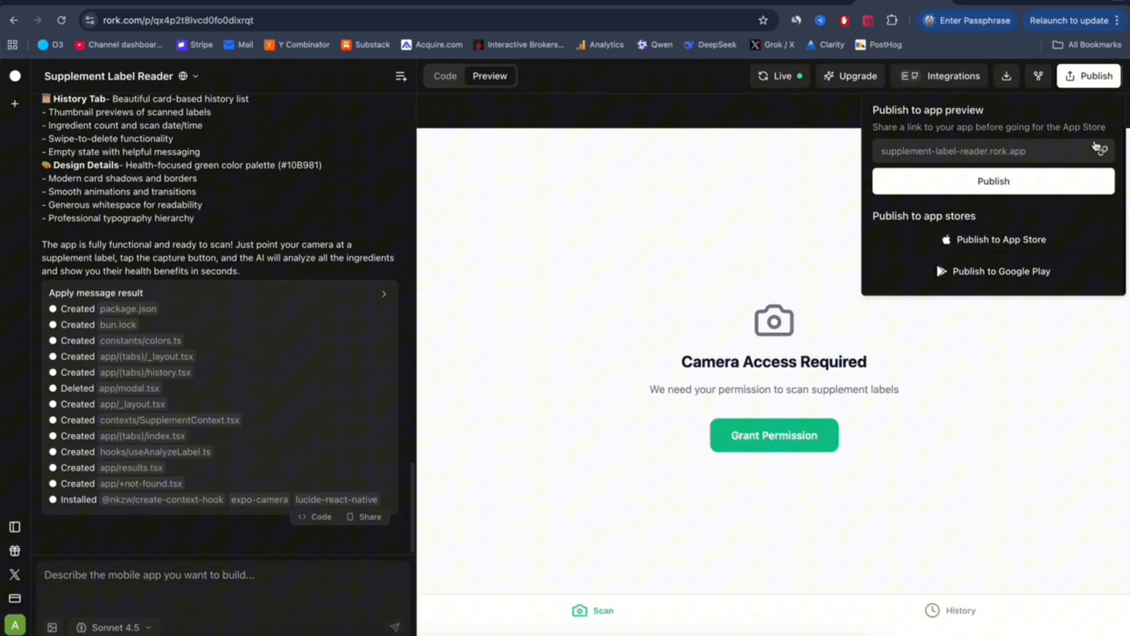
Step: Publish the app to supplement-label-reader.rork.app and dismiss the 'You just shipped' message
left_click(993, 180)
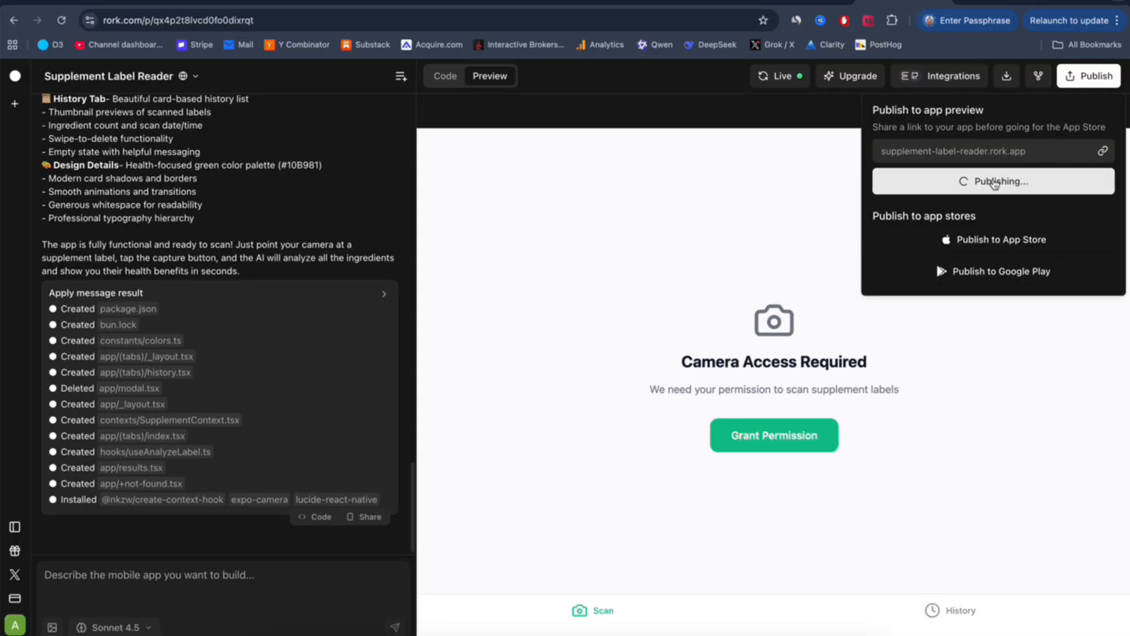
left_click(993, 180)
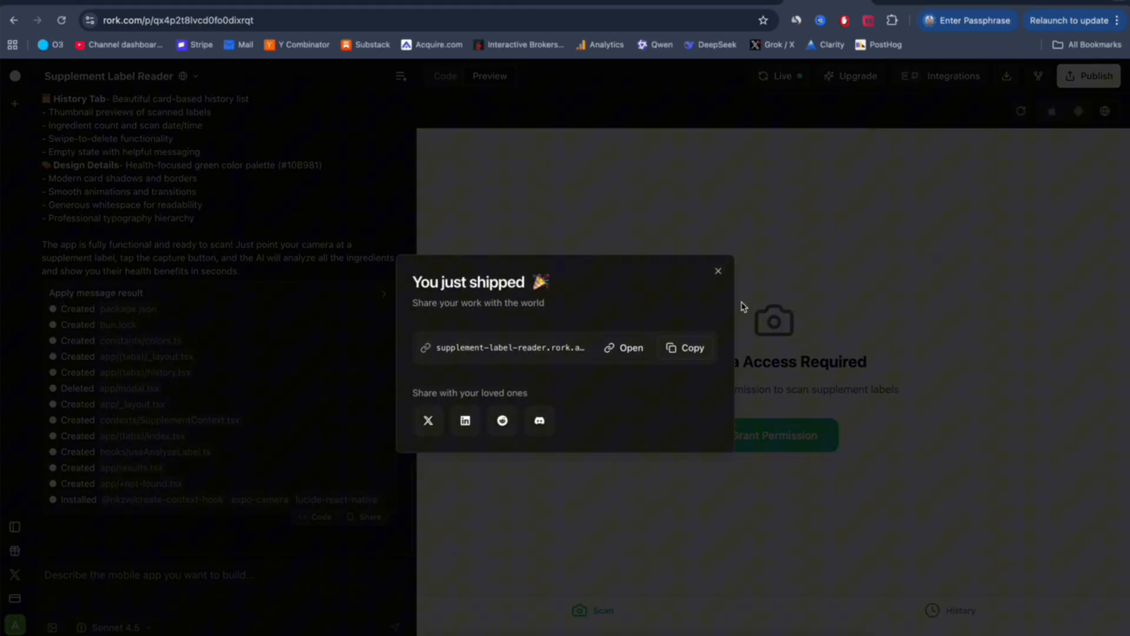
left_click(622, 348)
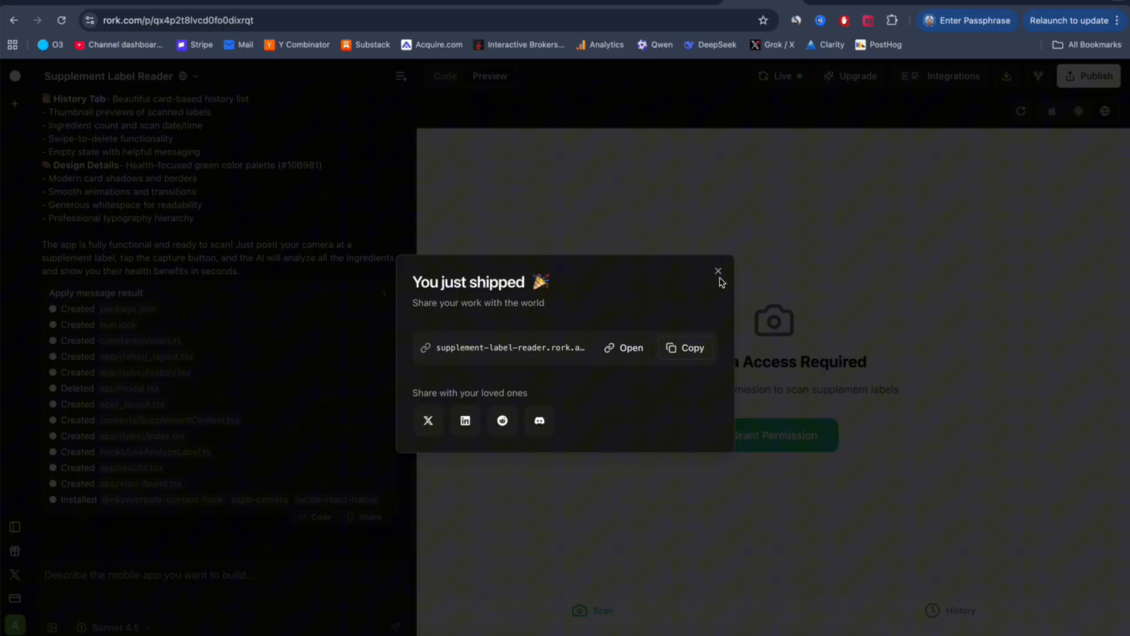
left_click(717, 270)
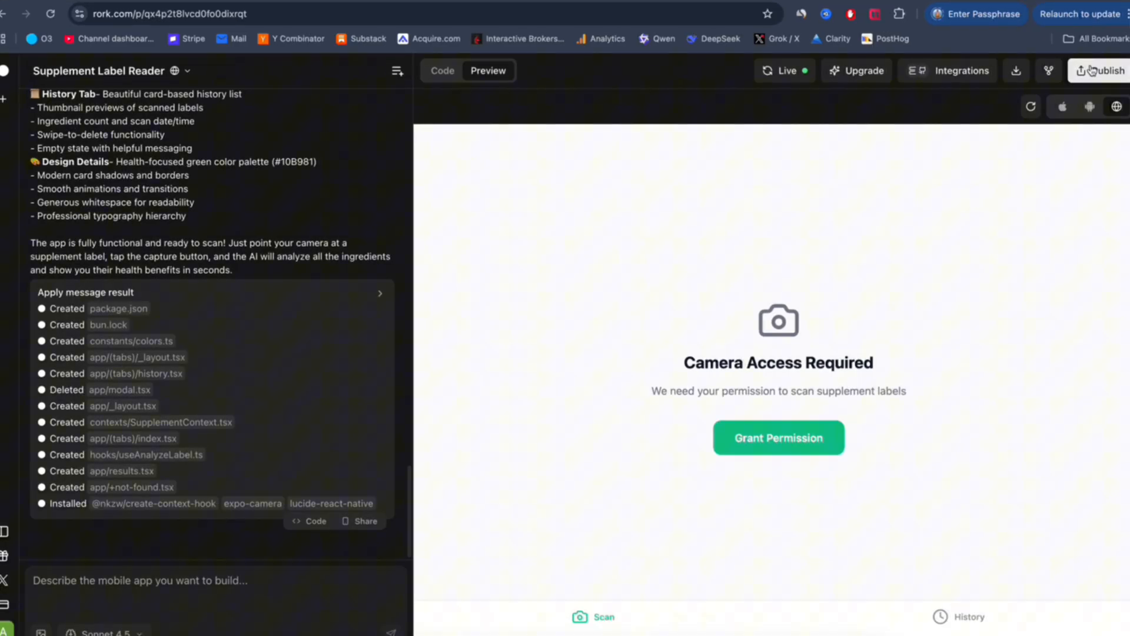
Step: Begin a new App Store submission, see the Apple Developer membership requirement, and close it
left_click(1098, 70)
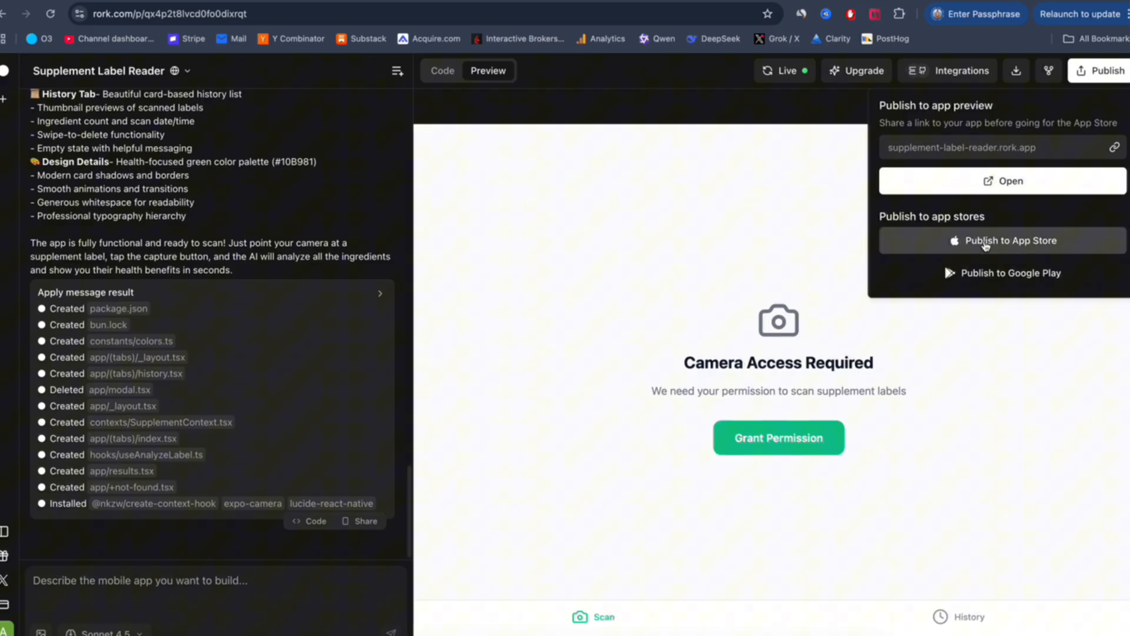
left_click(1001, 240)
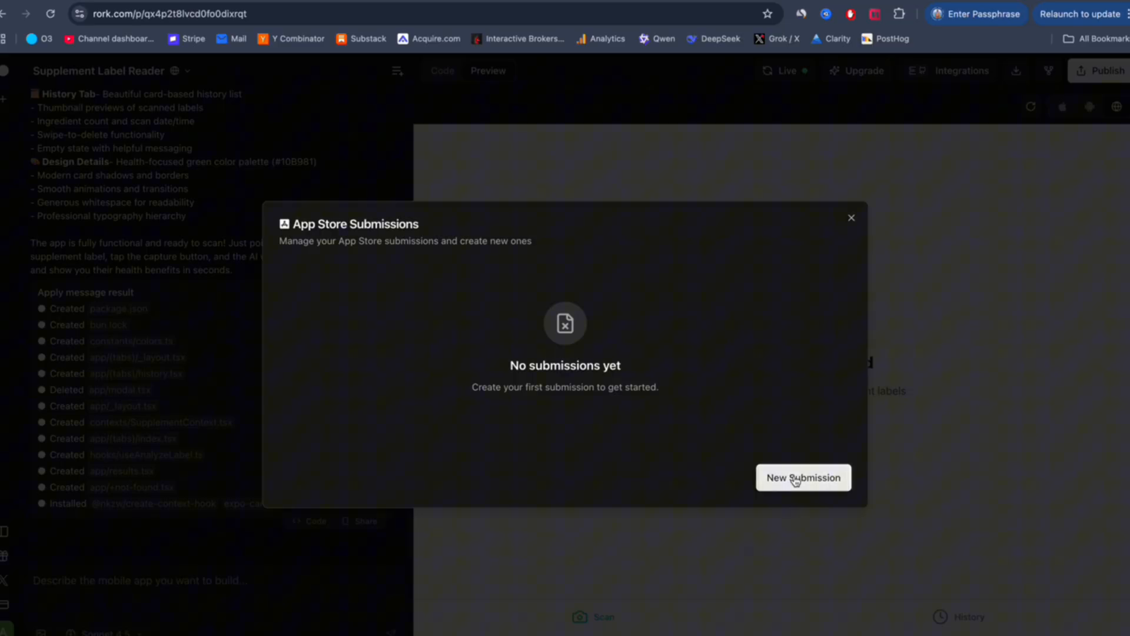
left_click(802, 478)
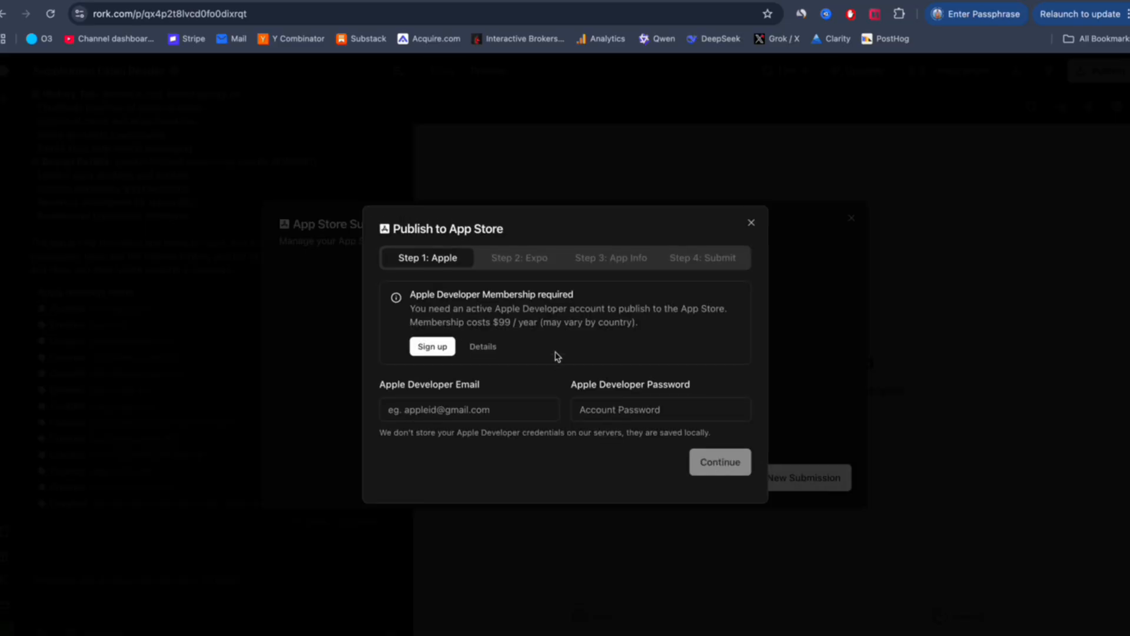
mouse_move(458, 319)
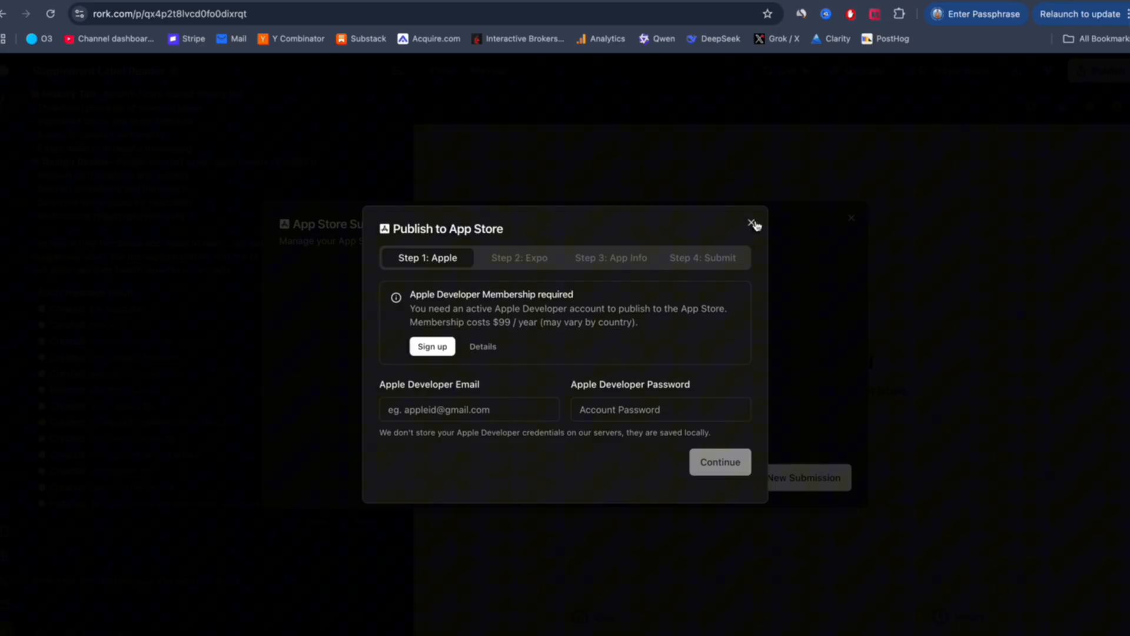
left_click(754, 222)
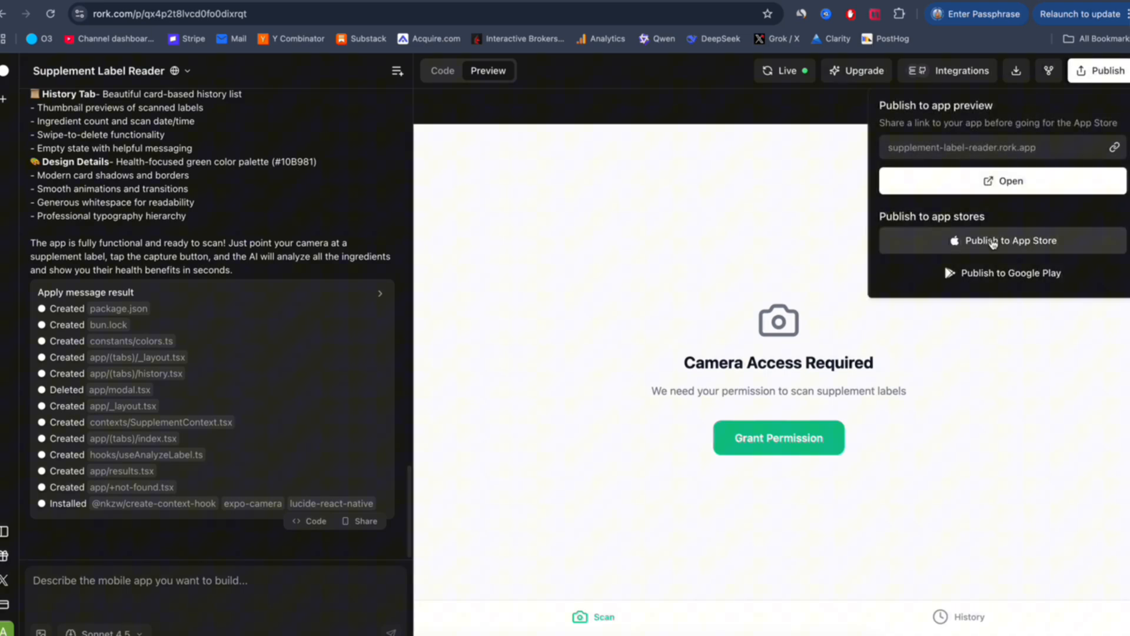
left_click(1012, 240)
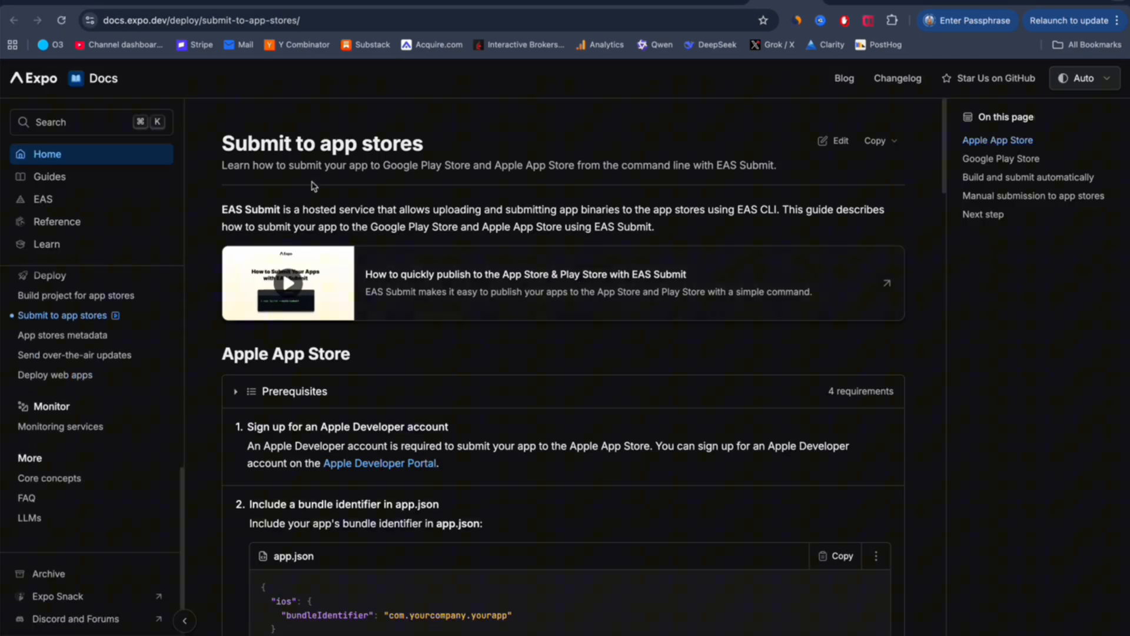
scroll("down", 3)
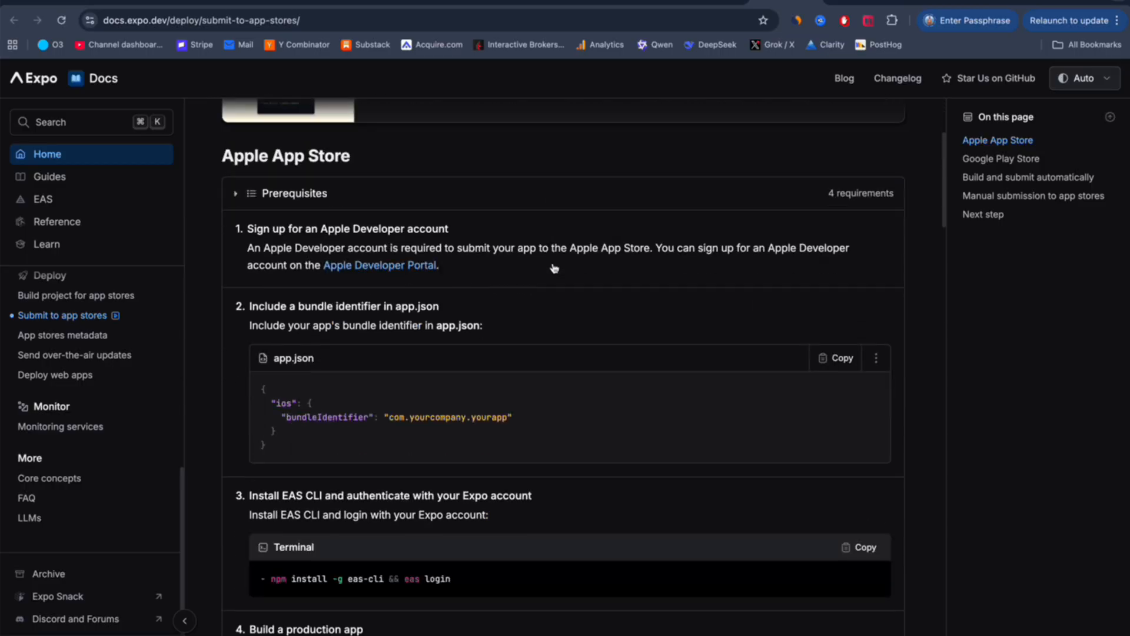
scroll("down", 3)
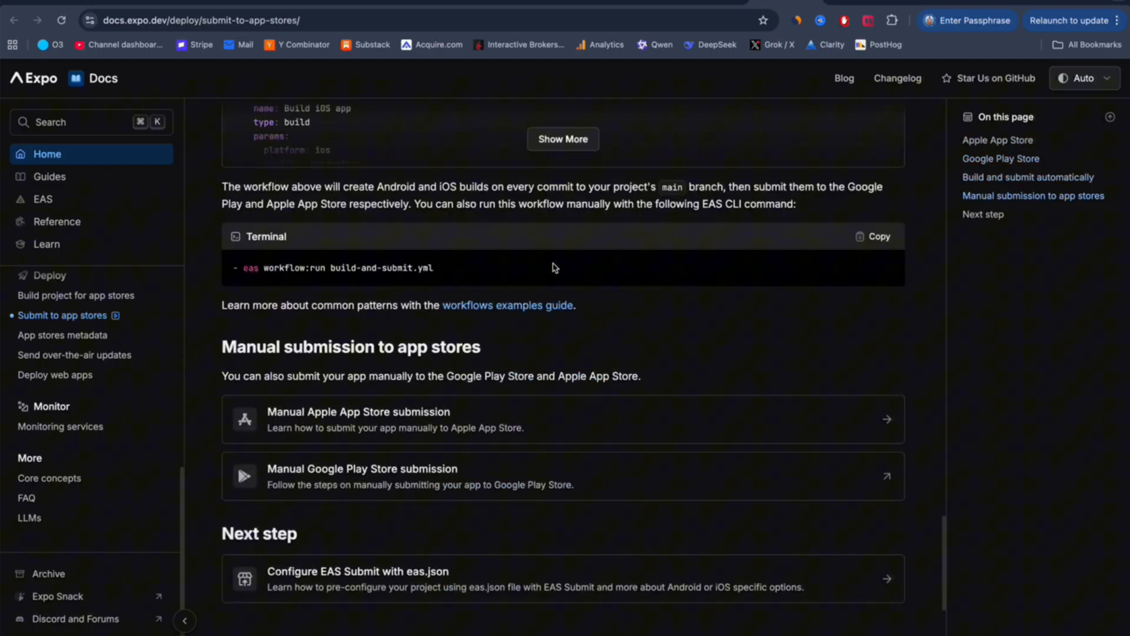
scroll("up", 3)
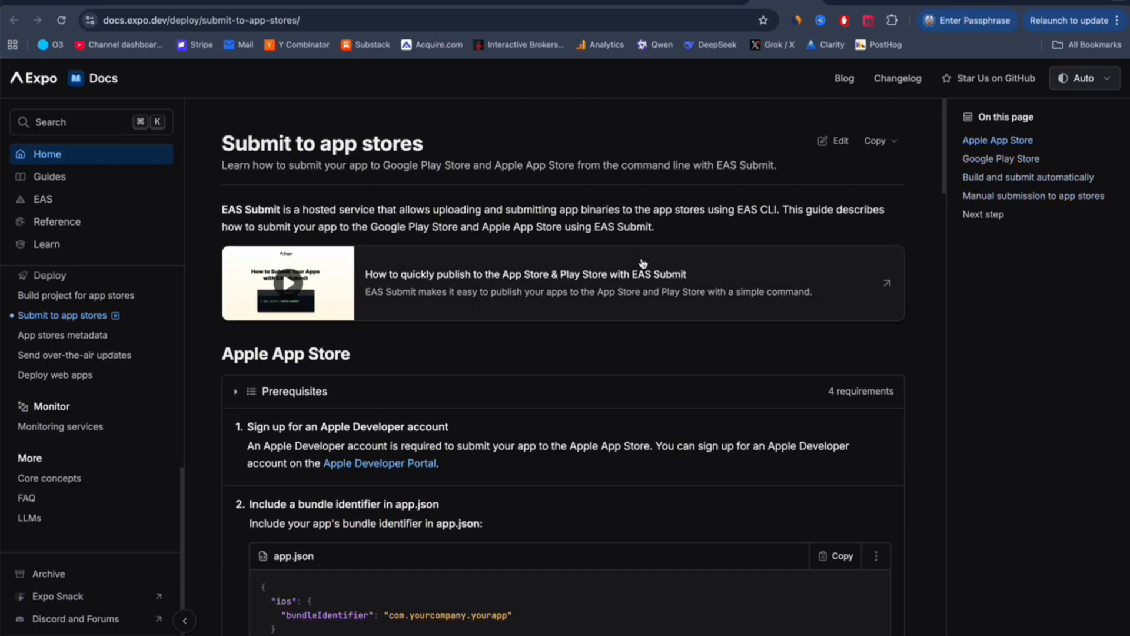
mouse_move(727, 124)
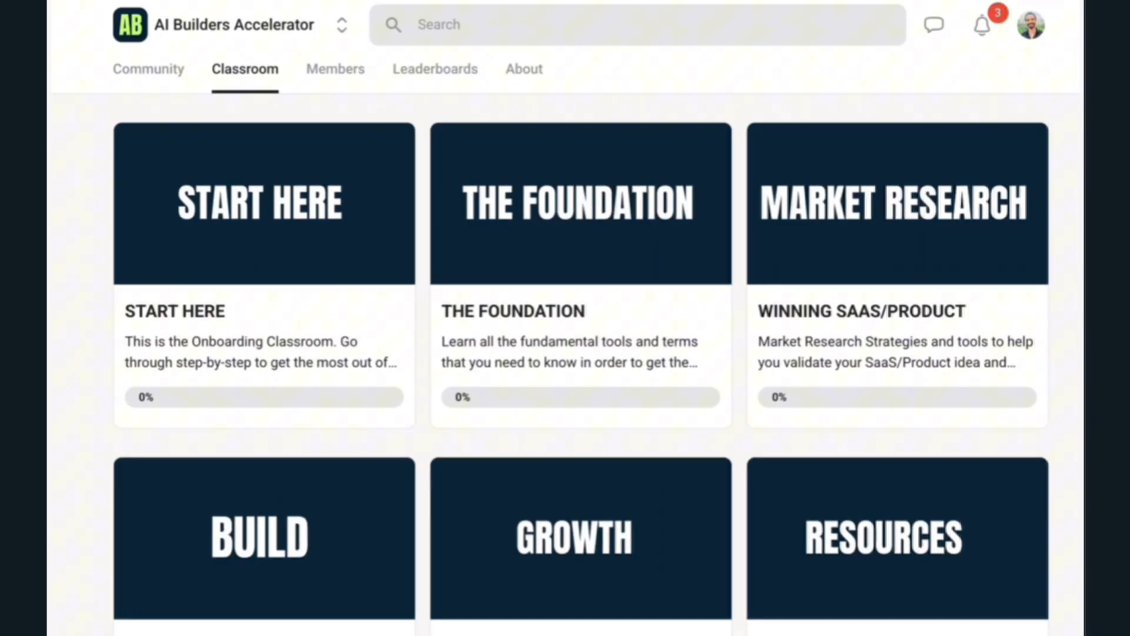
mouse_move(1065, 196)
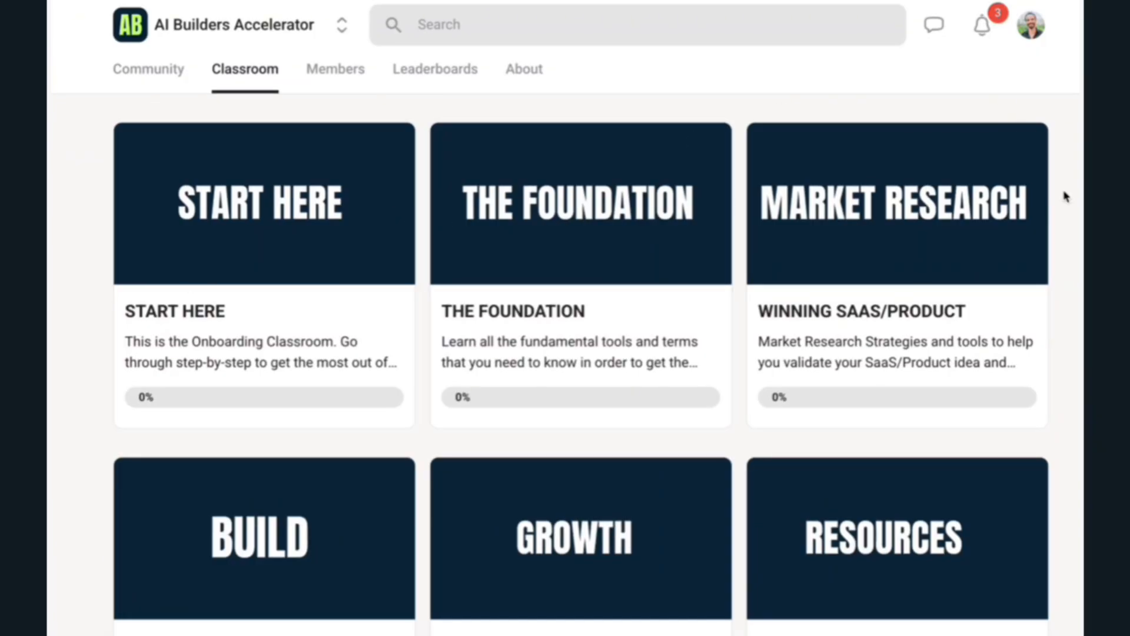
scroll("down", 3)
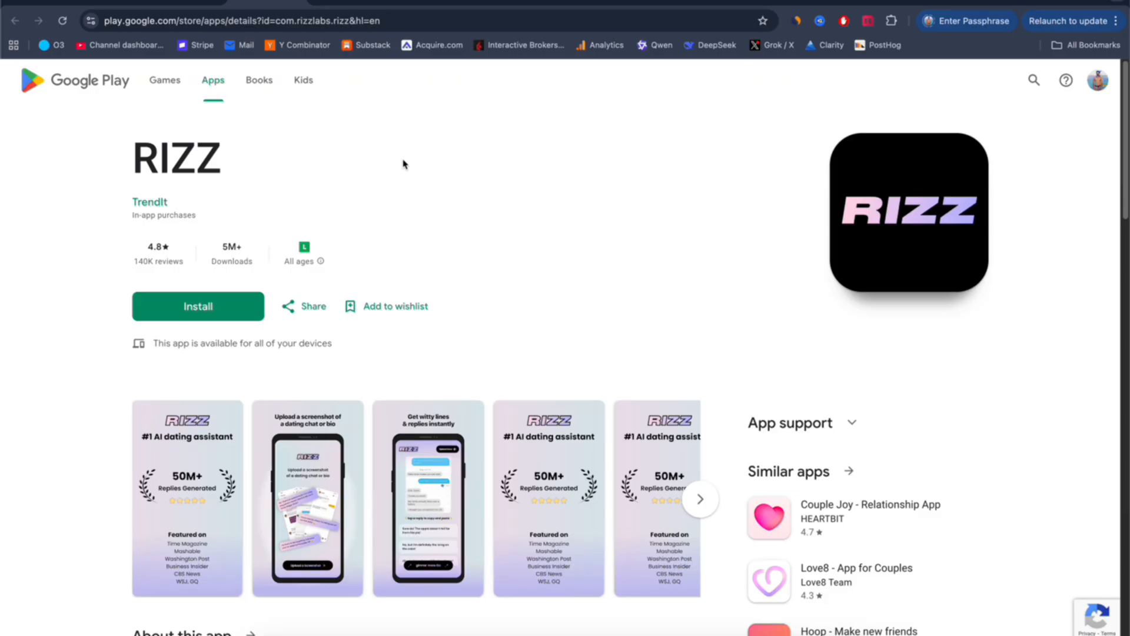
mouse_move(431, 214)
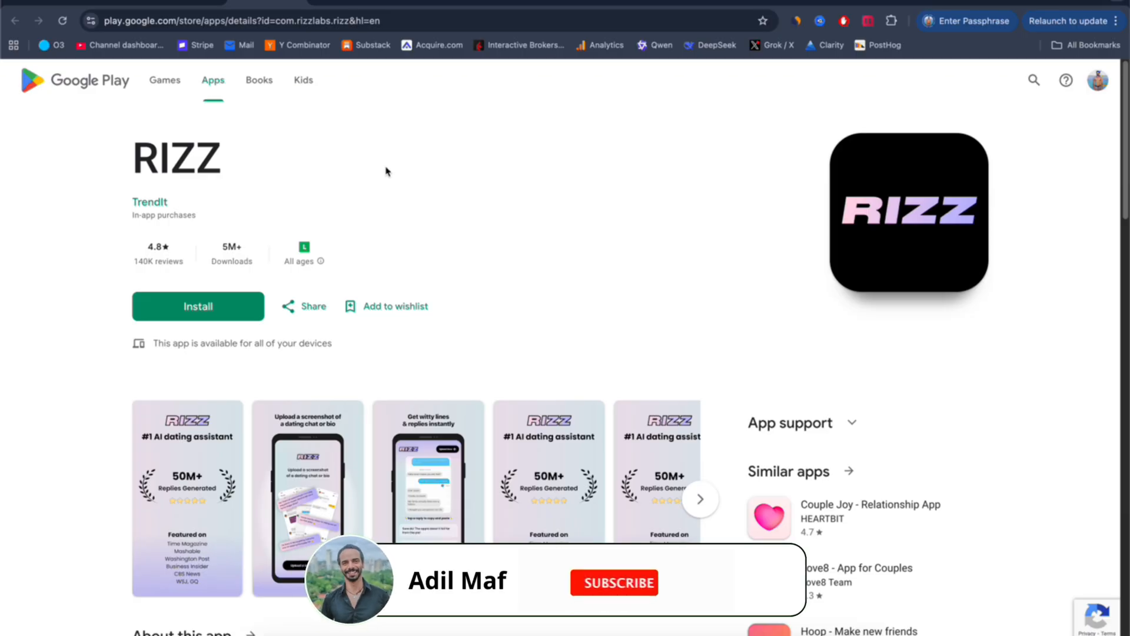
Step: Open the RIZZ AI dating assistant listing with its 4.8 rating and 5M+ downloads
left_click(613, 582)
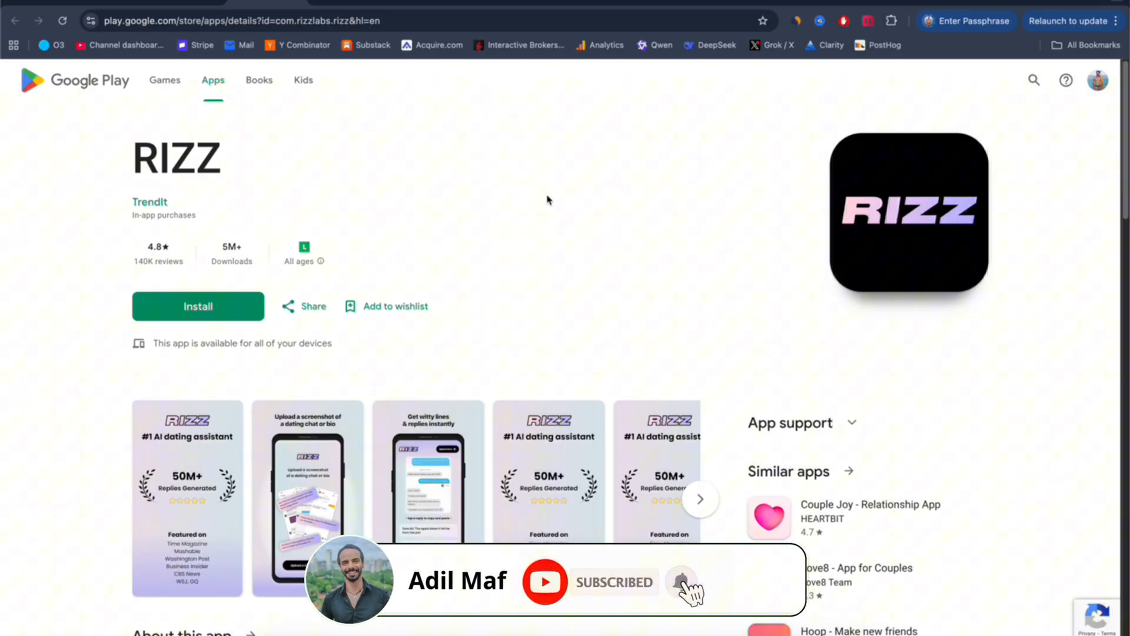
mouse_move(684, 301)
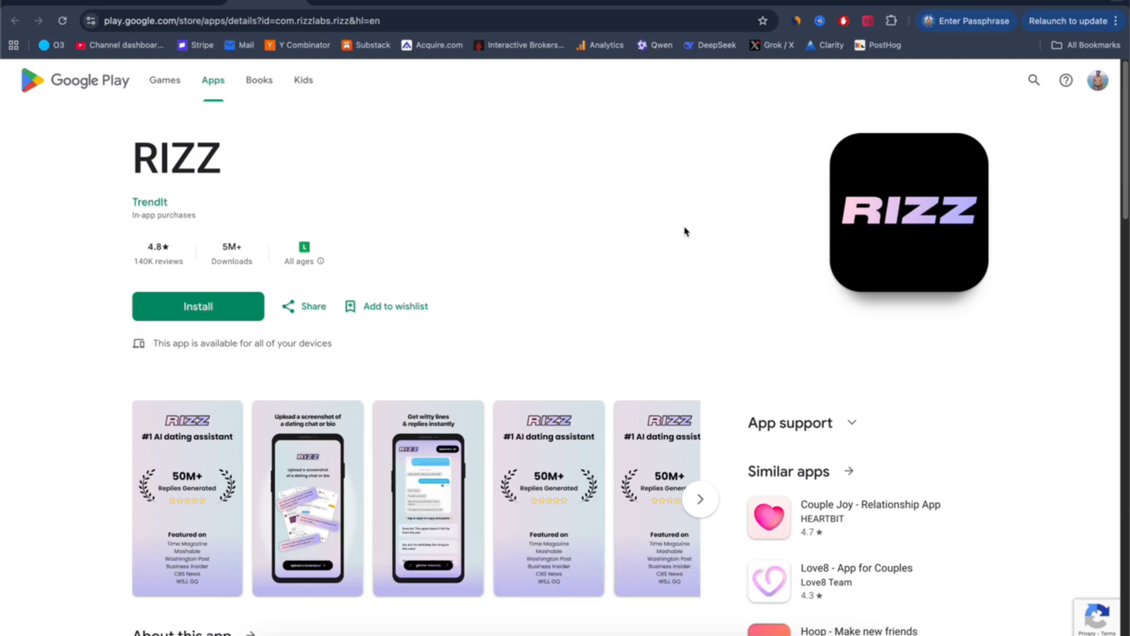
mouse_move(658, 244)
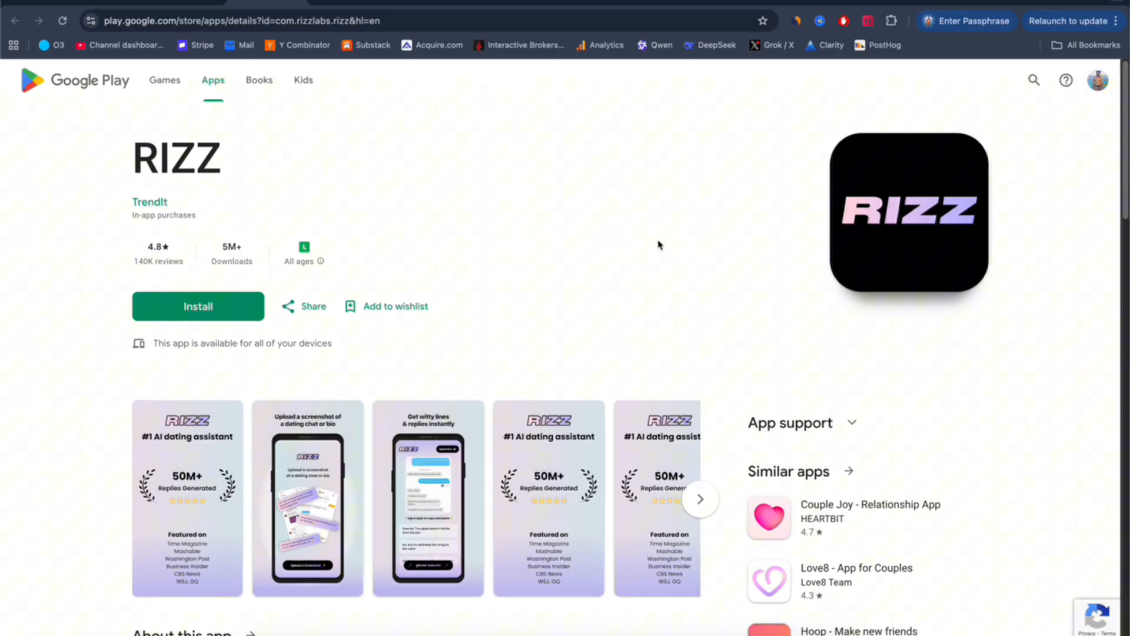
mouse_move(575, 311)
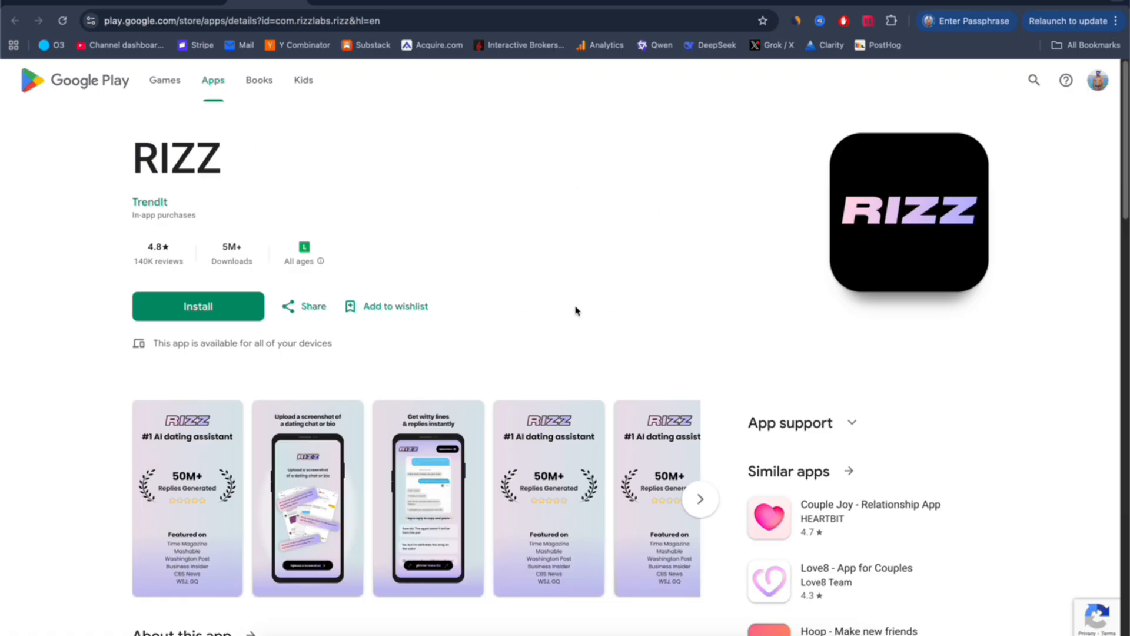
mouse_move(634, 264)
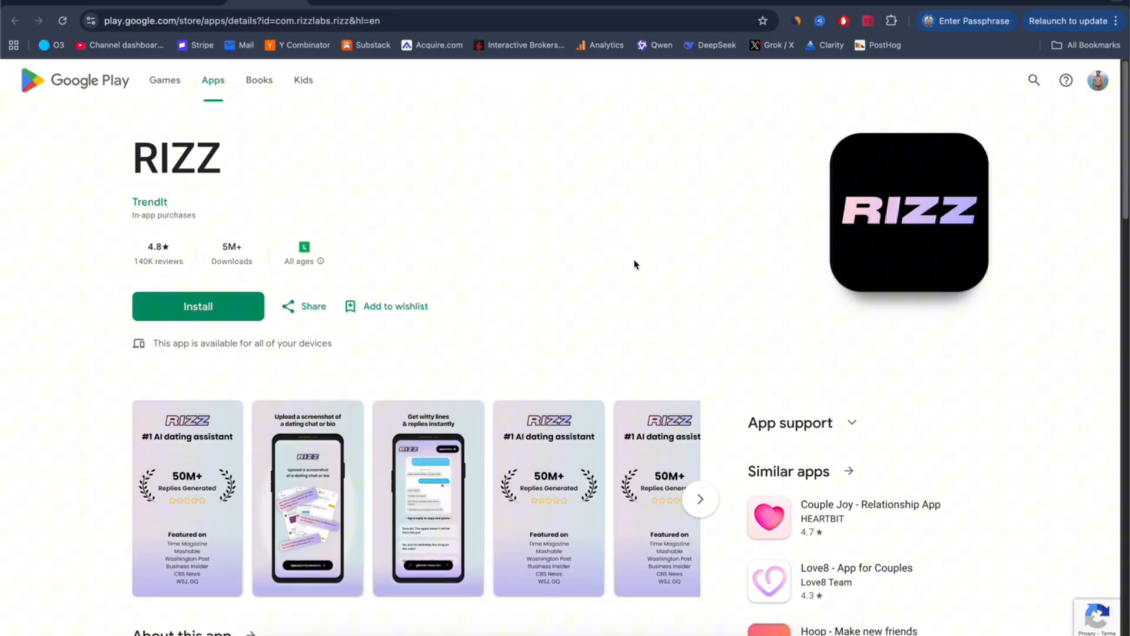
mouse_move(233, 241)
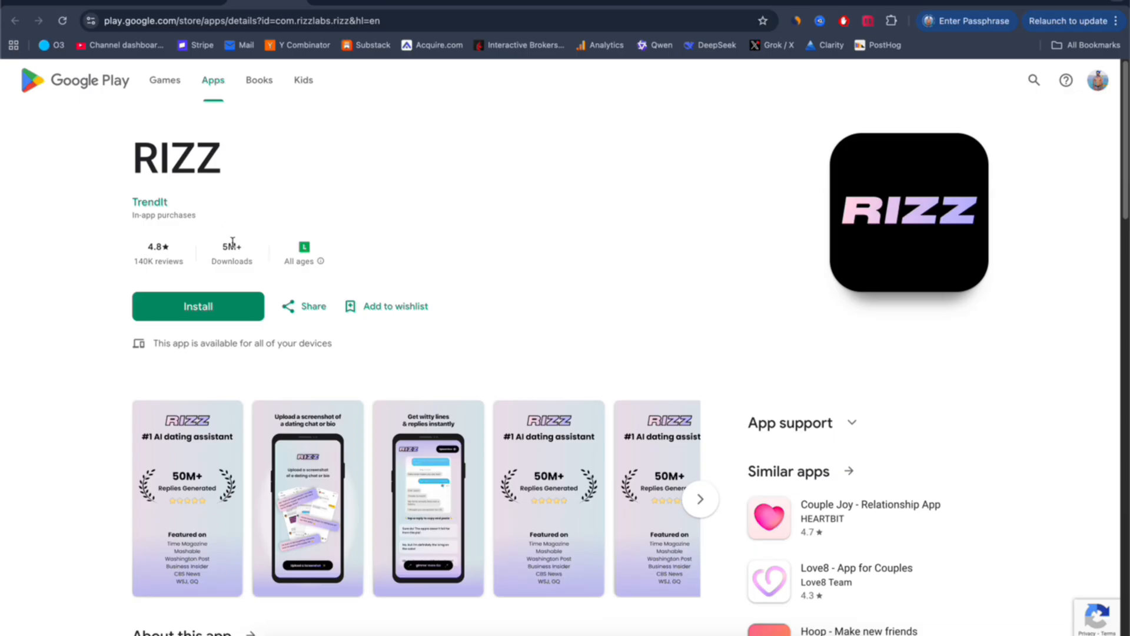
mouse_move(540, 279)
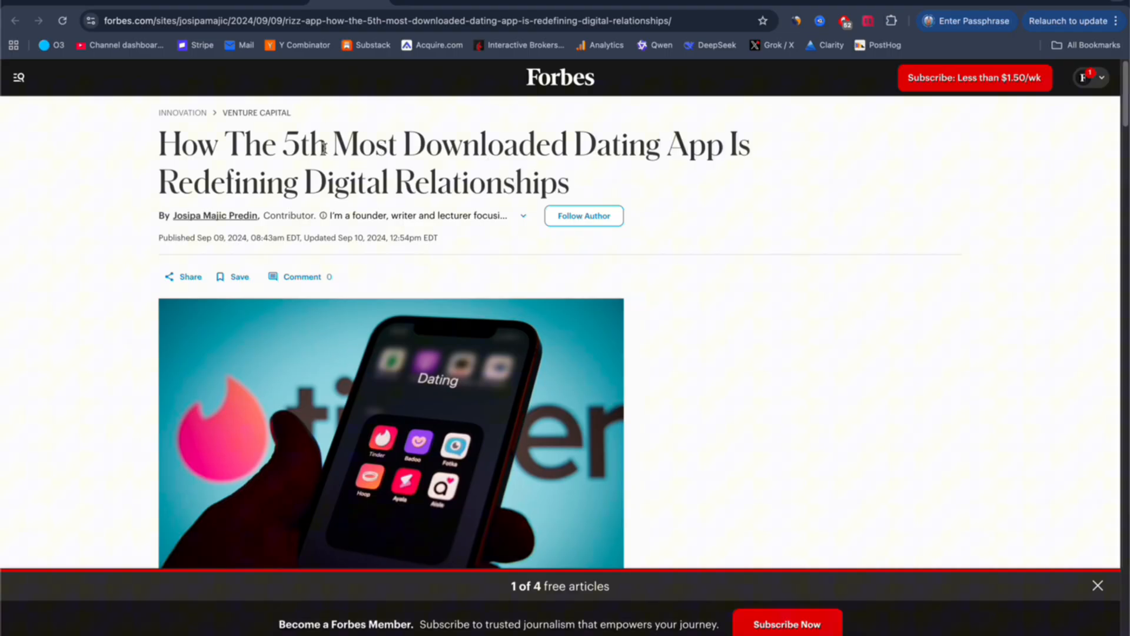
mouse_move(600, 167)
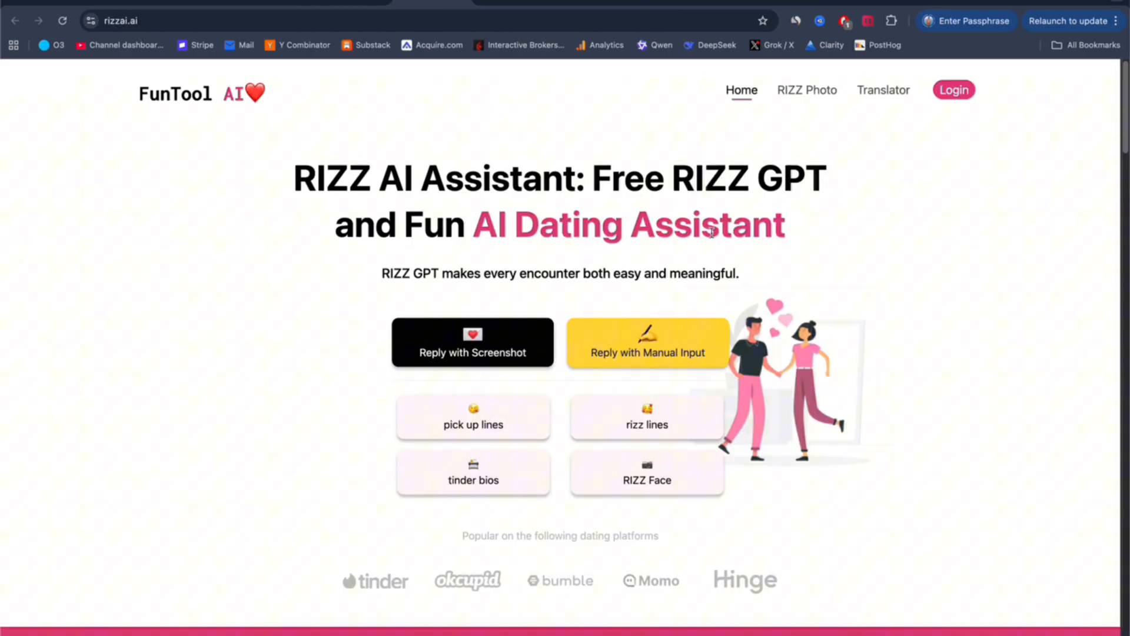
left_click(795, 20)
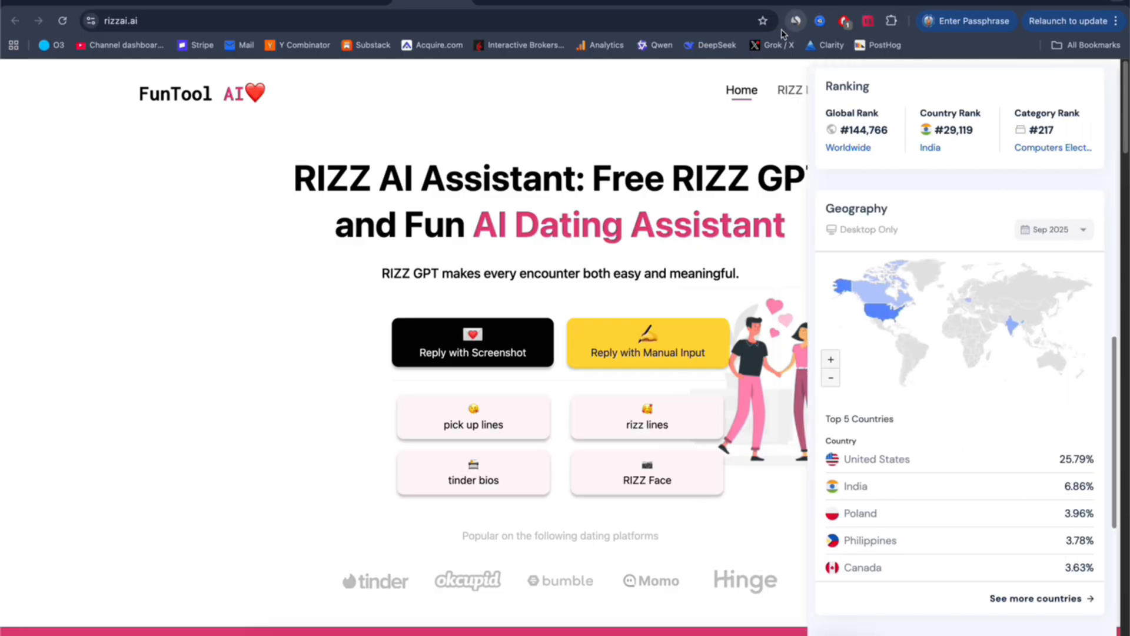
scroll("up", 3)
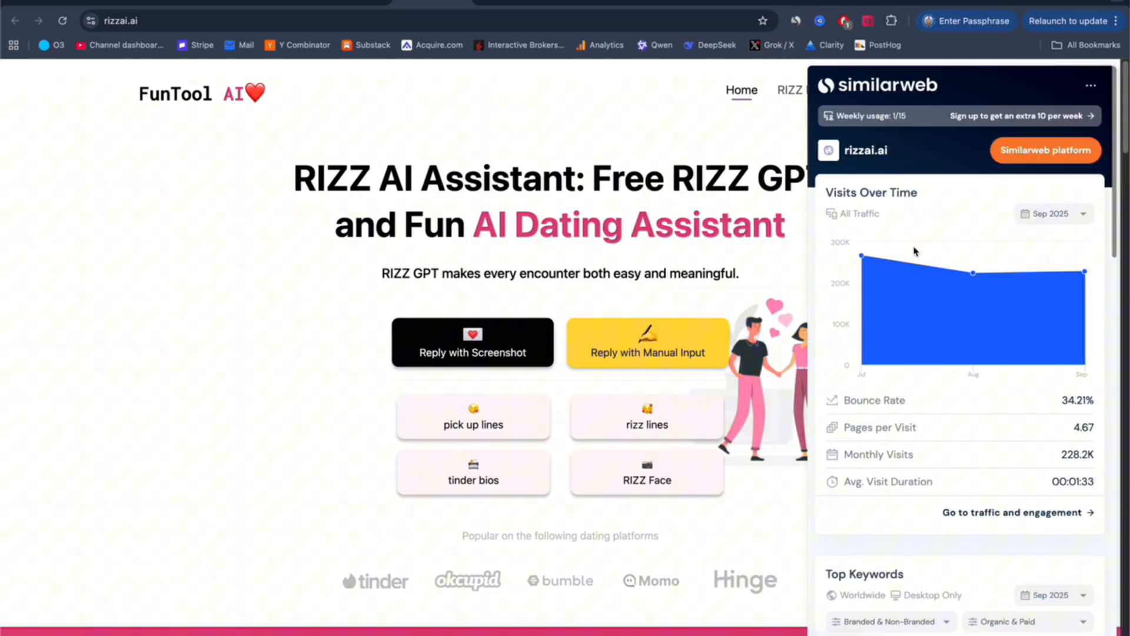
mouse_move(1081, 272)
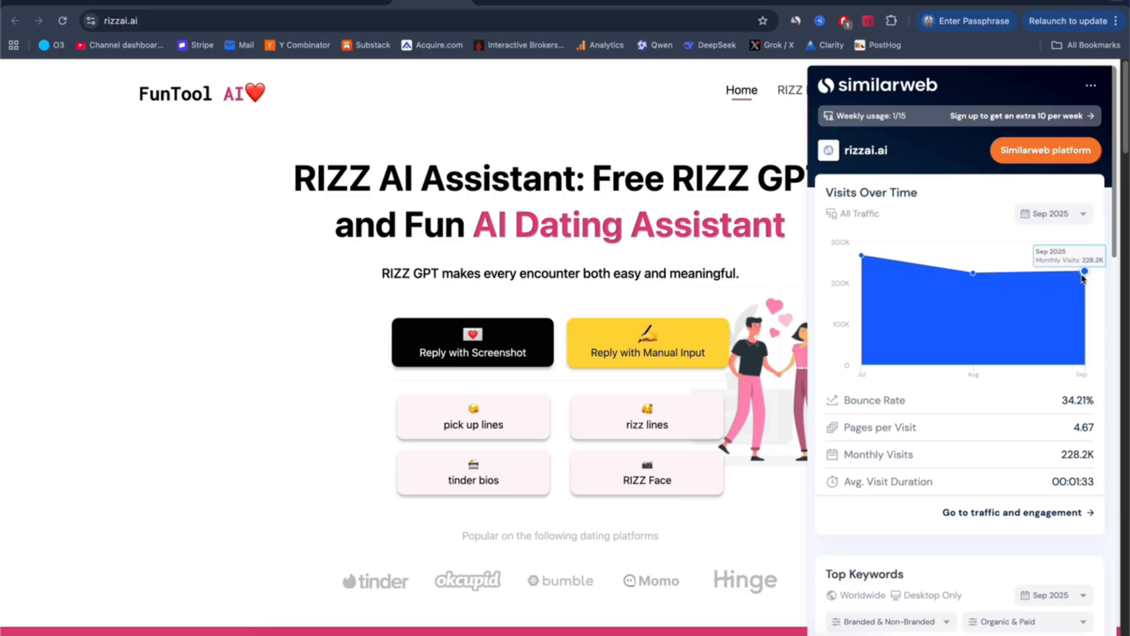
scroll("down", 3)
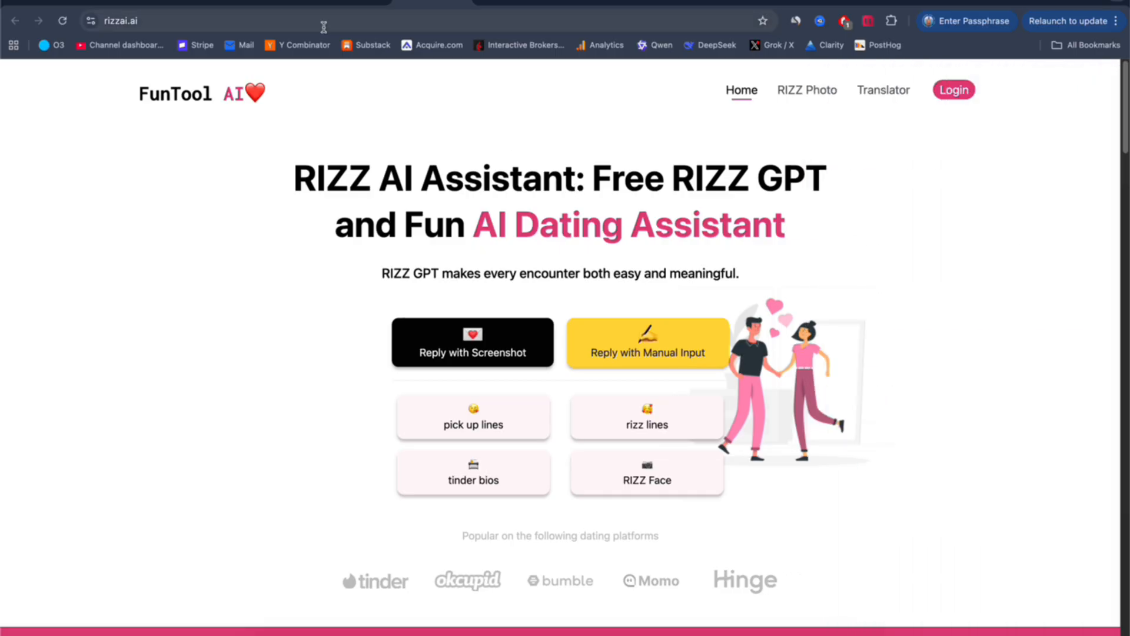
mouse_move(589, 329)
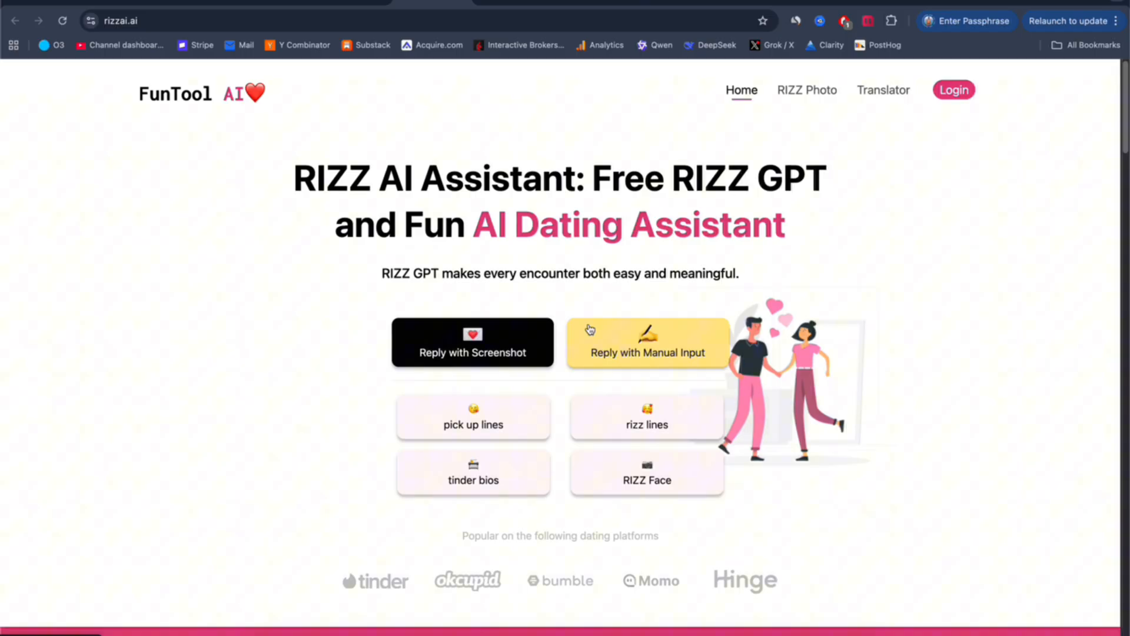
scroll("down", 3)
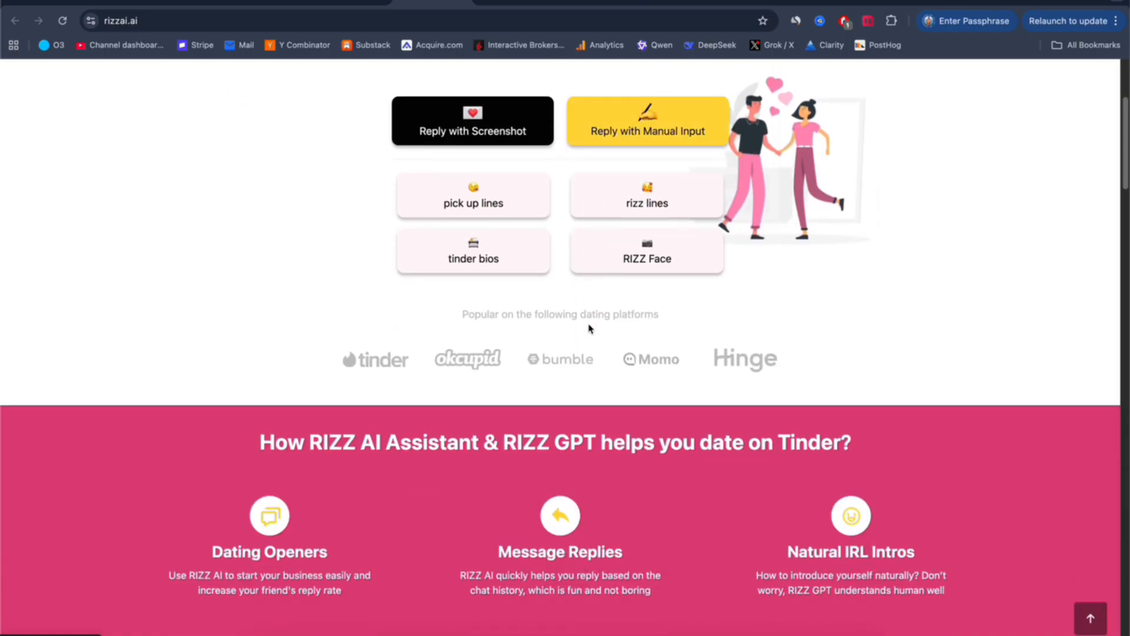
scroll("down", 3)
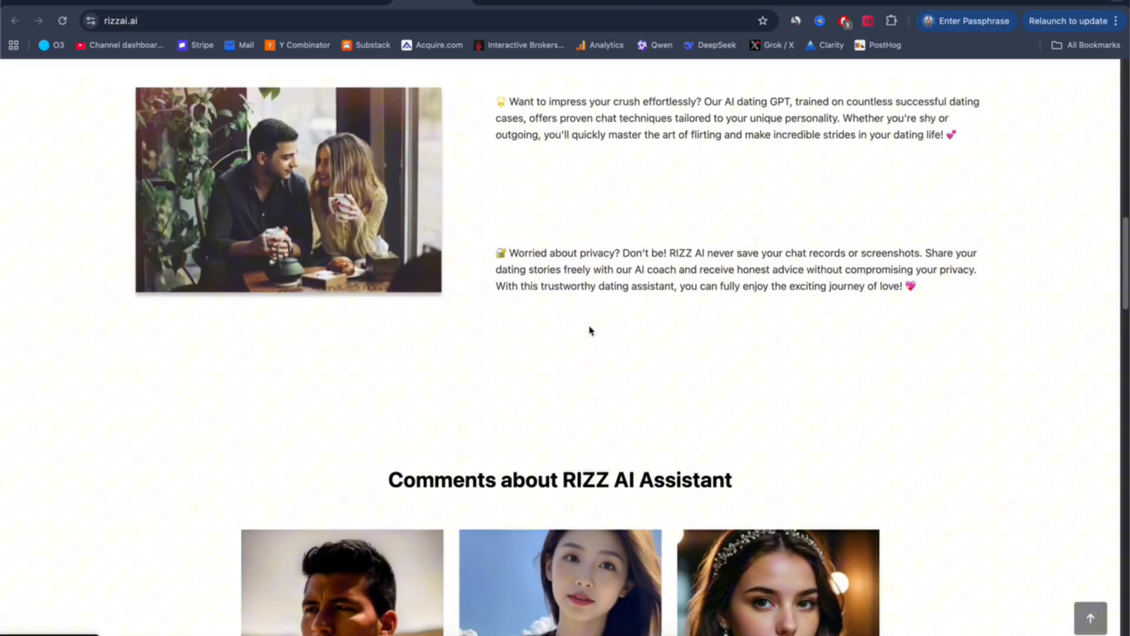
scroll("down", 3)
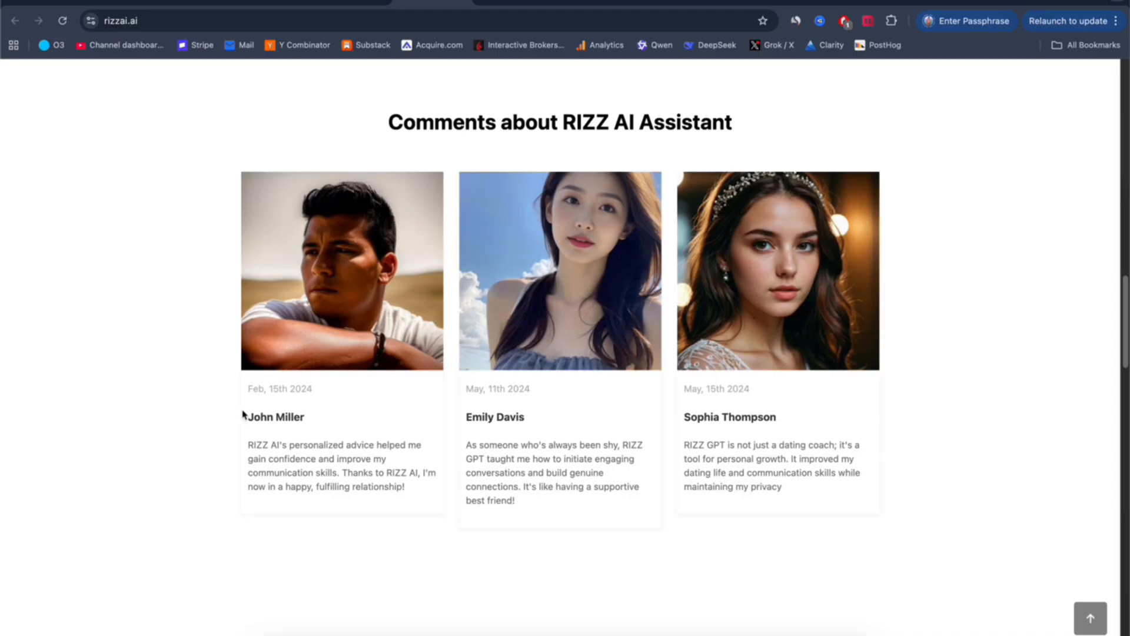
mouse_move(587, 258)
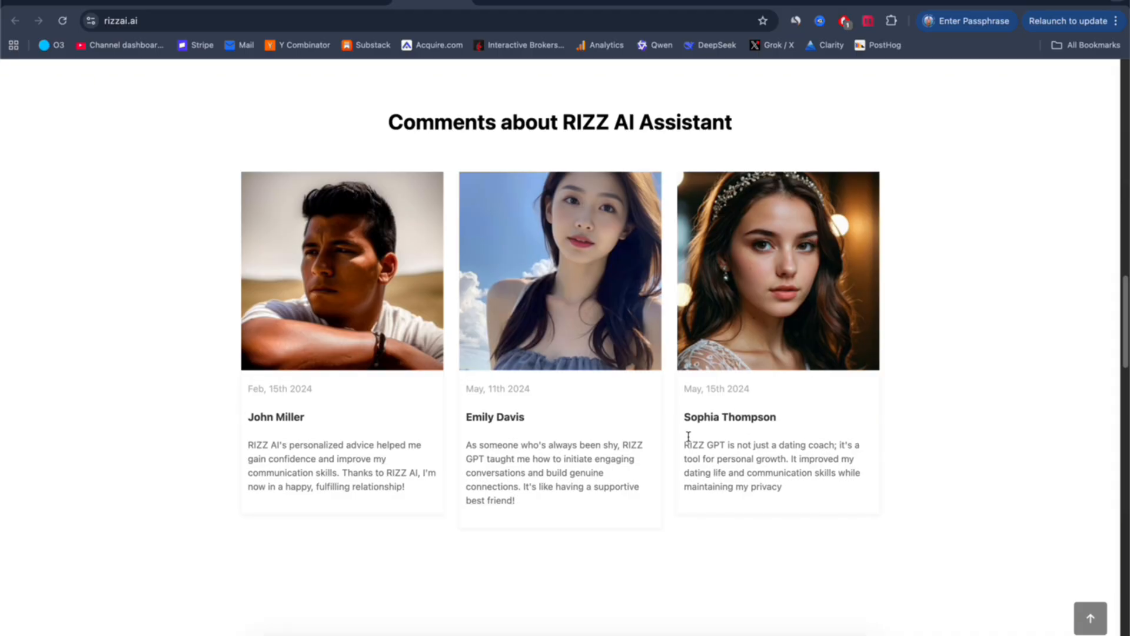
scroll("up", 3)
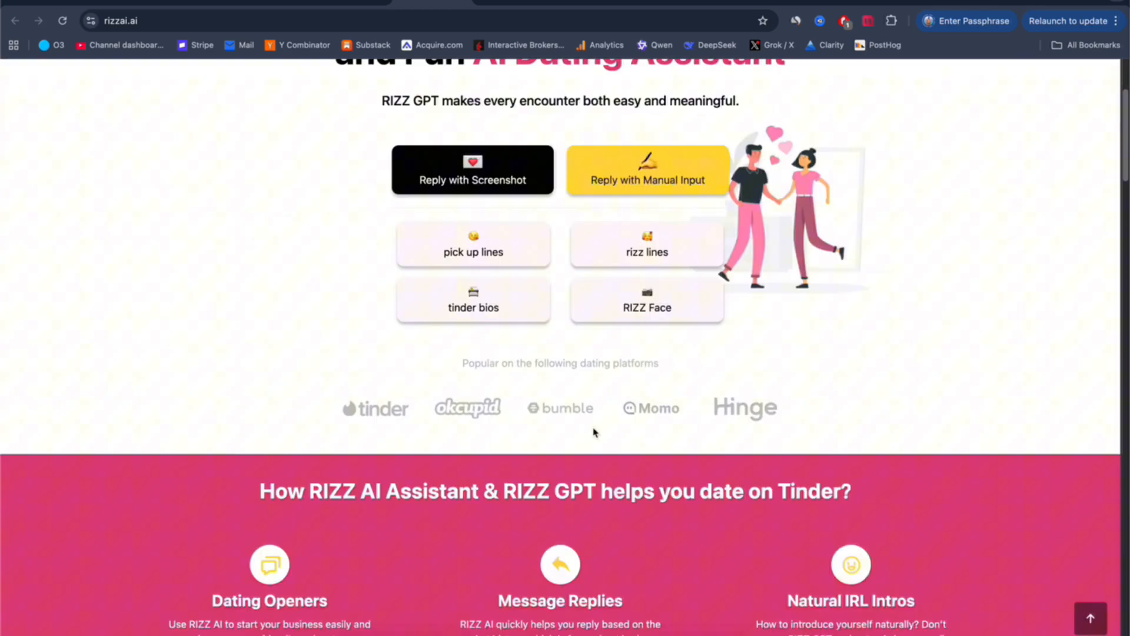
scroll("up", 3)
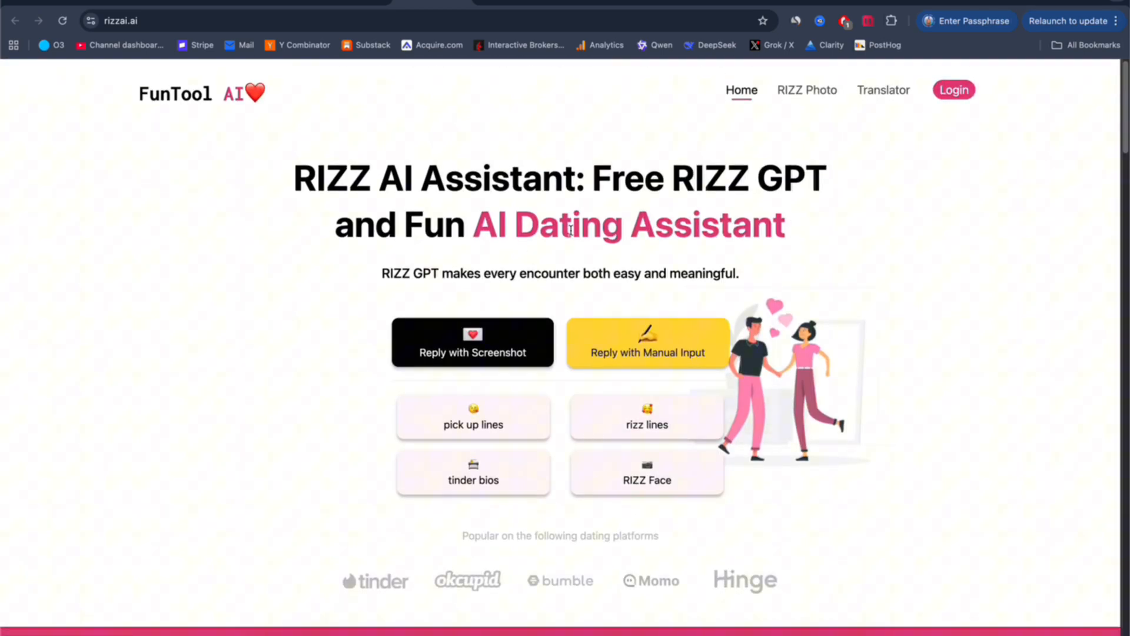
mouse_move(550, 133)
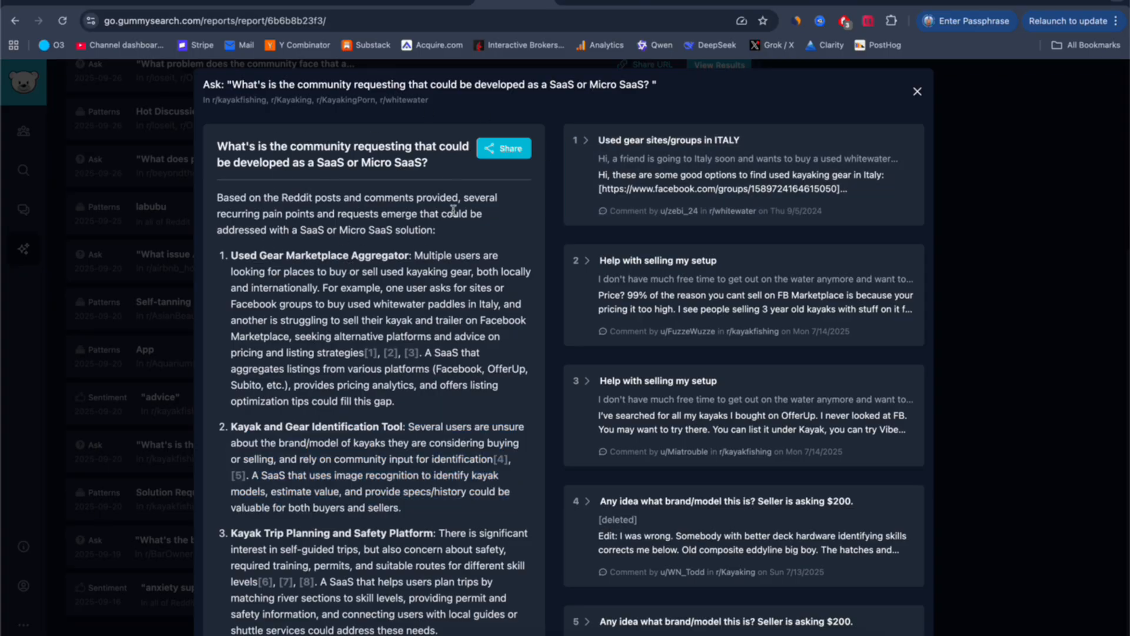
mouse_move(495, 251)
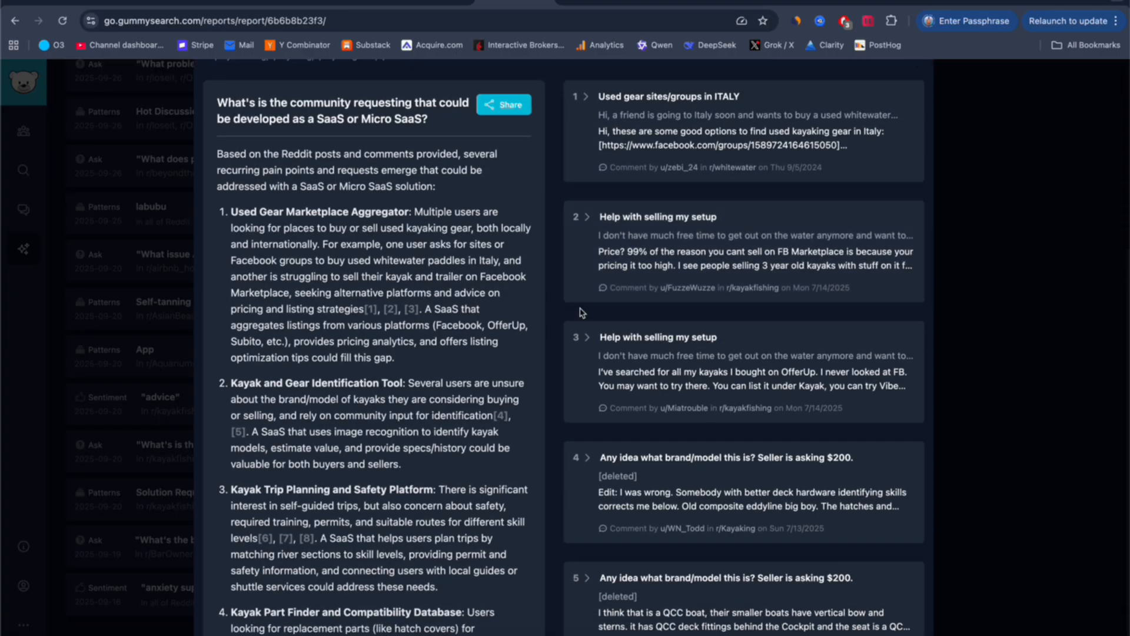
mouse_move(432, 430)
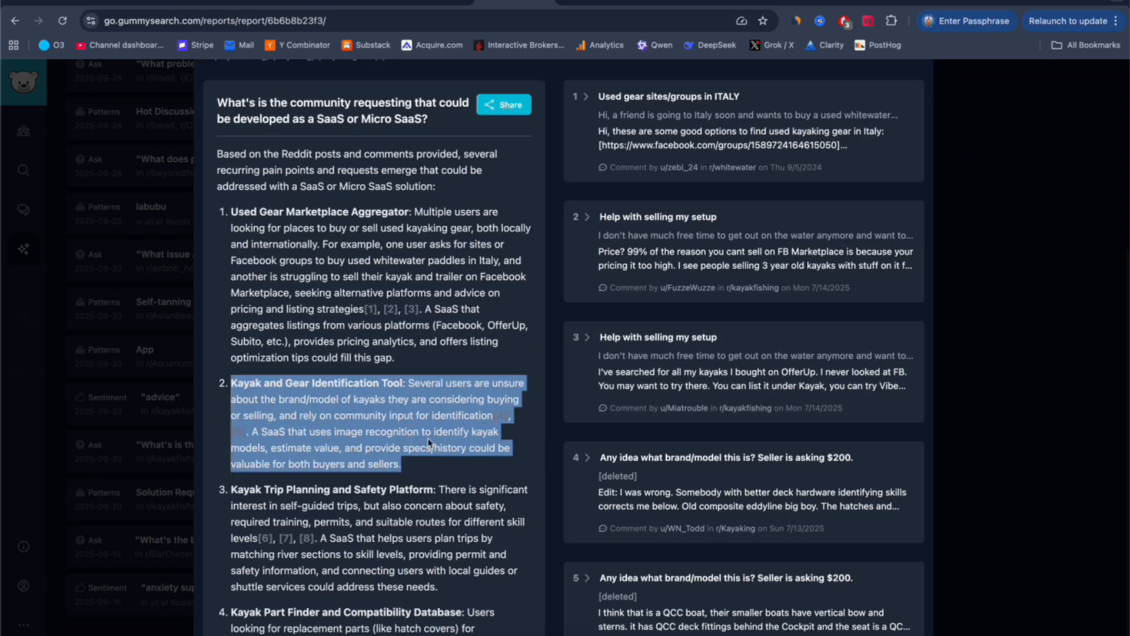
mouse_move(273, 395)
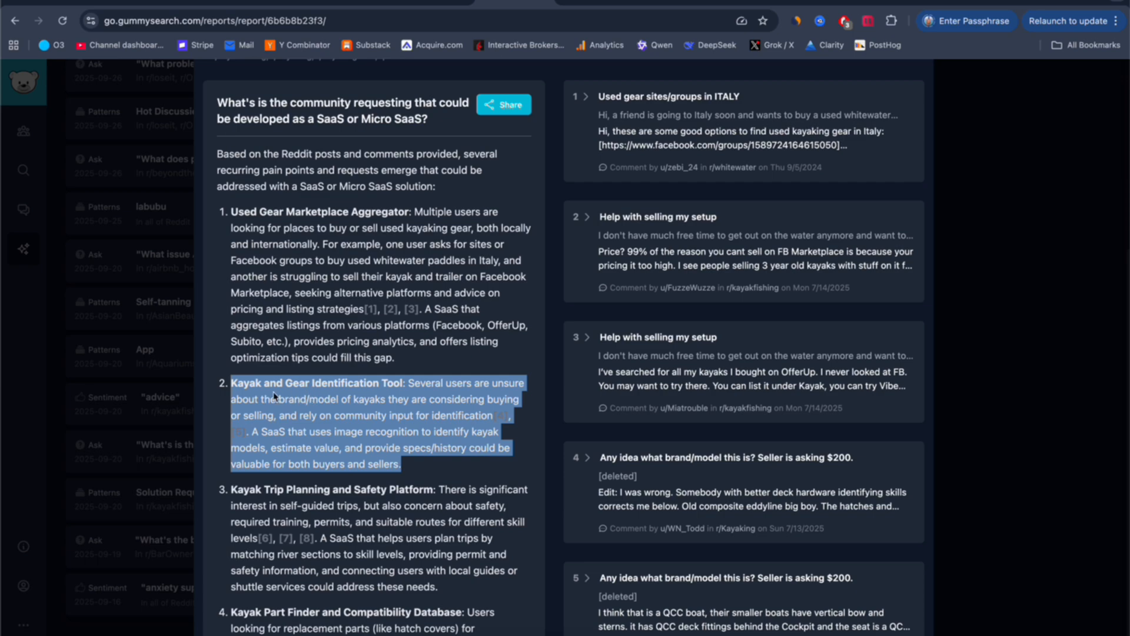
mouse_move(302, 382)
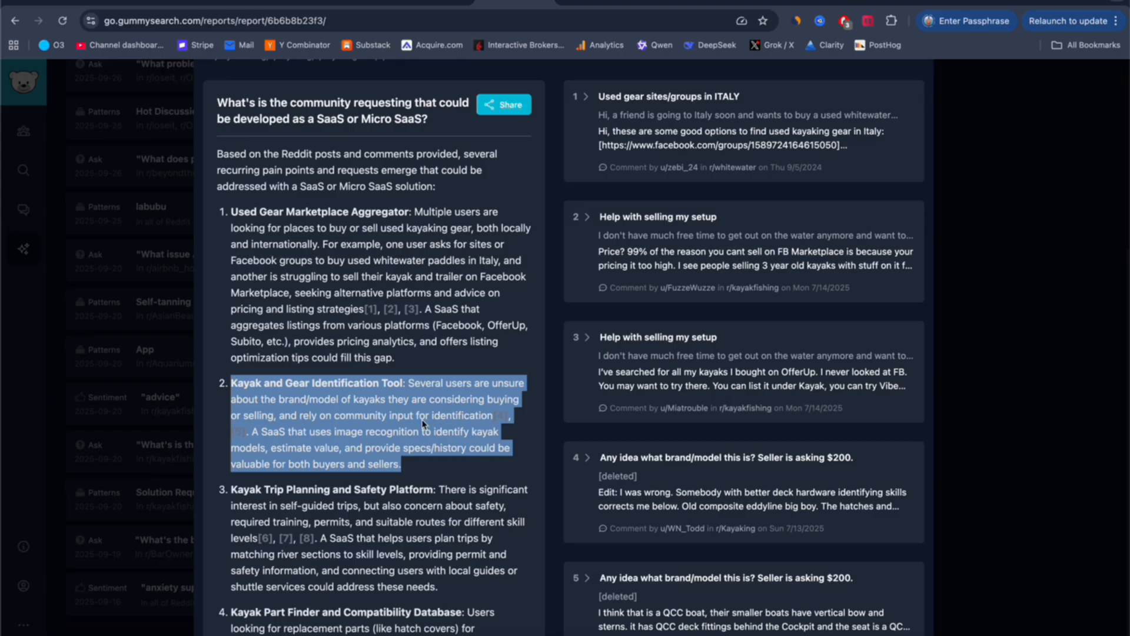
mouse_move(561, 382)
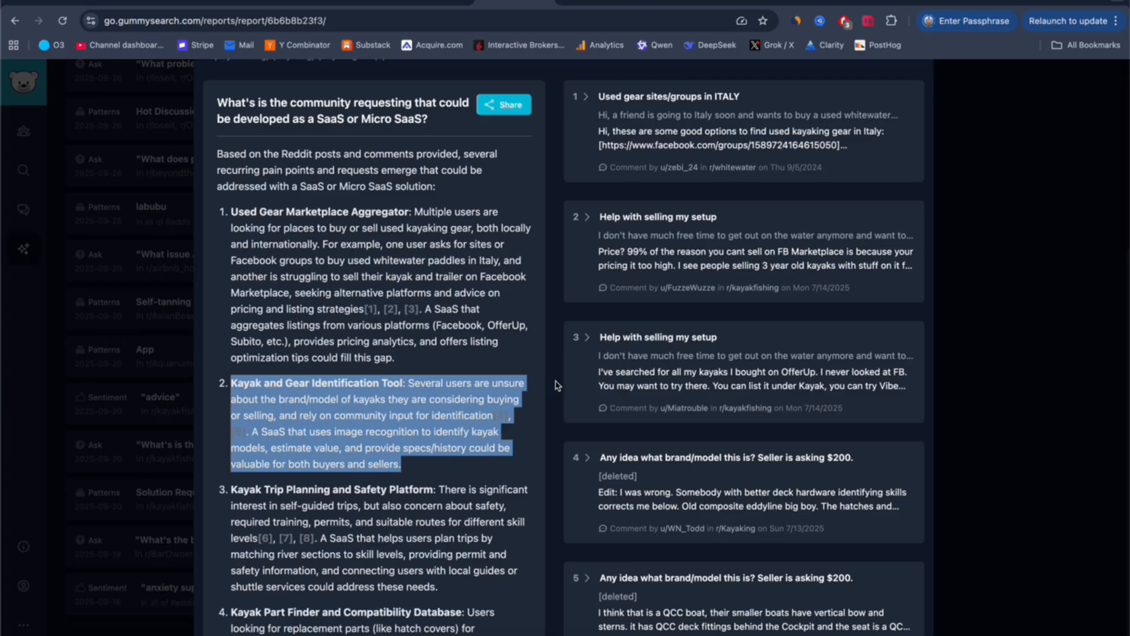
mouse_move(520, 347)
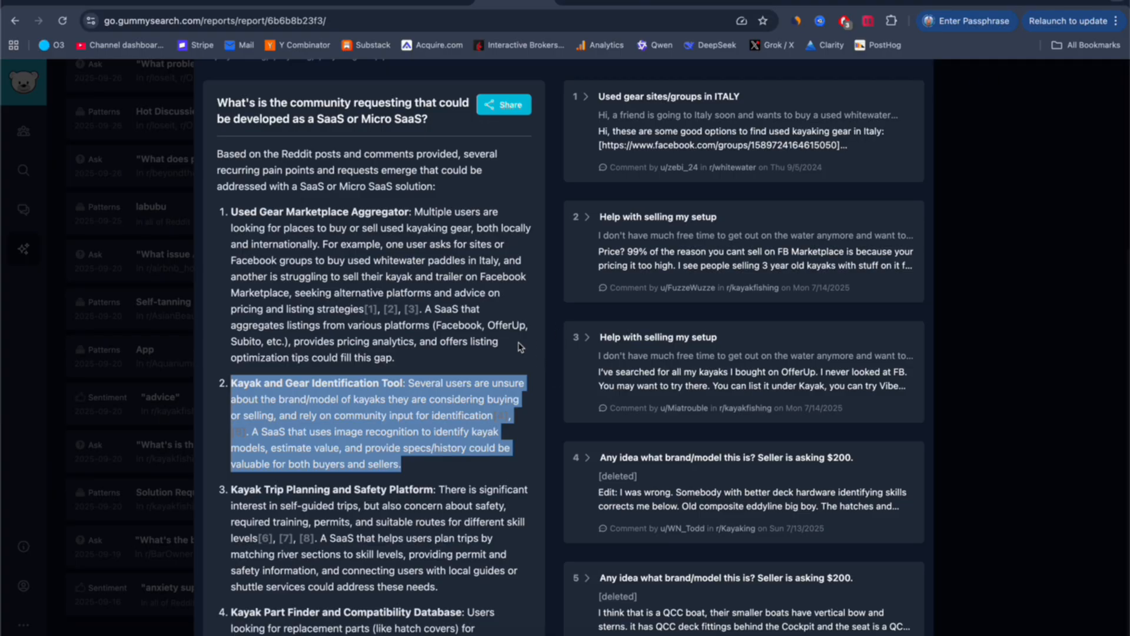
mouse_move(561, 310)
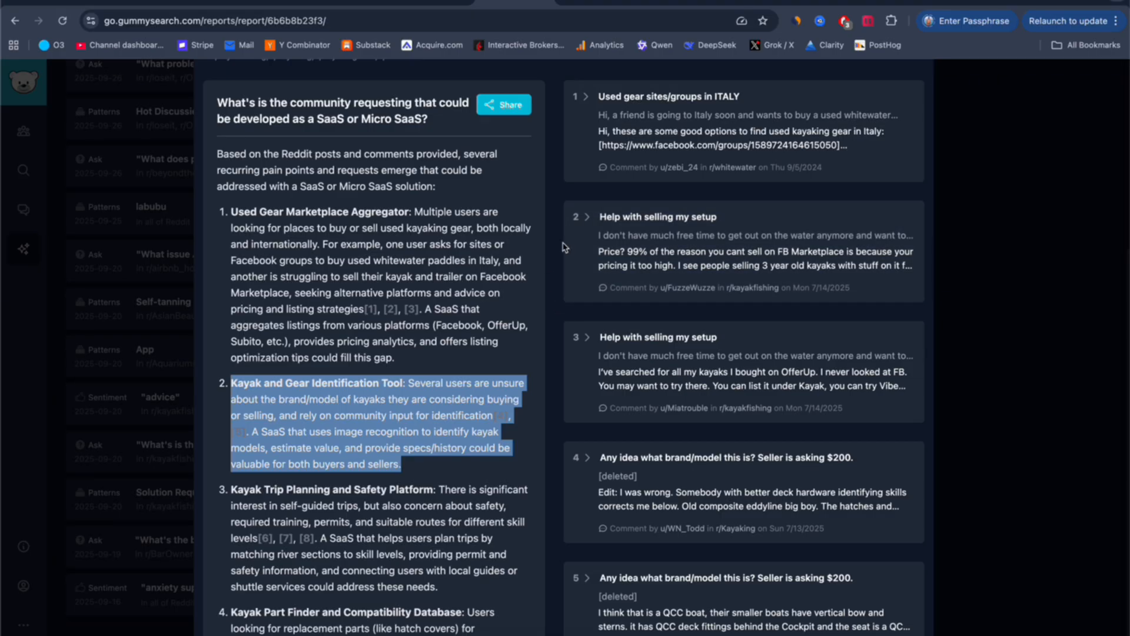
Step: Scroll up the kayaking SaaS report to the Kayak and Gear Identification Tool idea
scroll("up", 3)
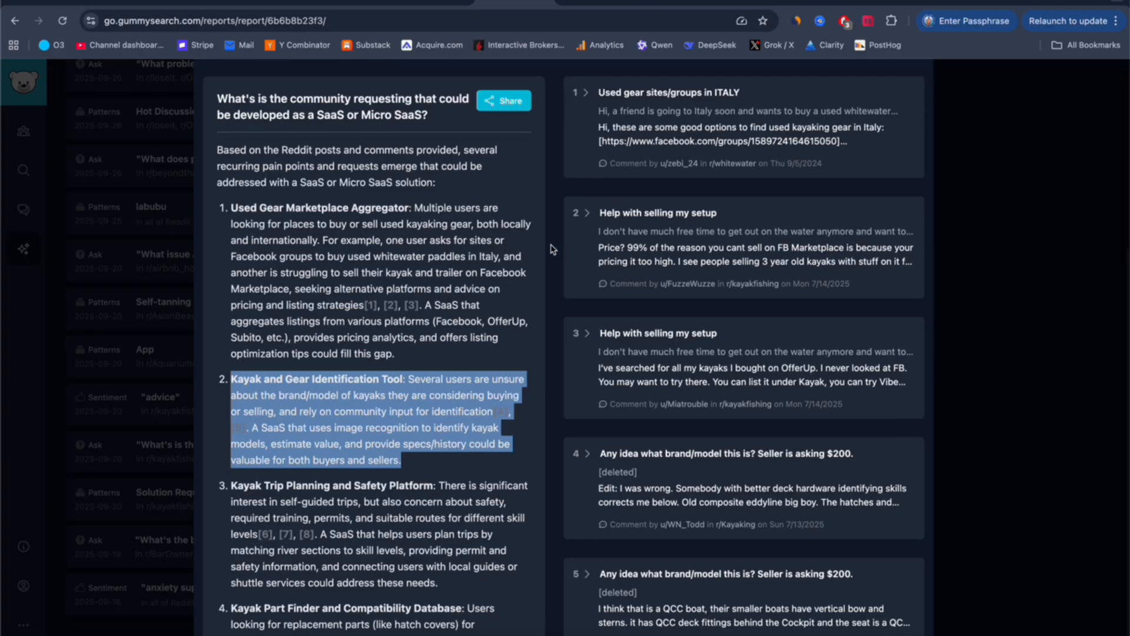
scroll("up", 3)
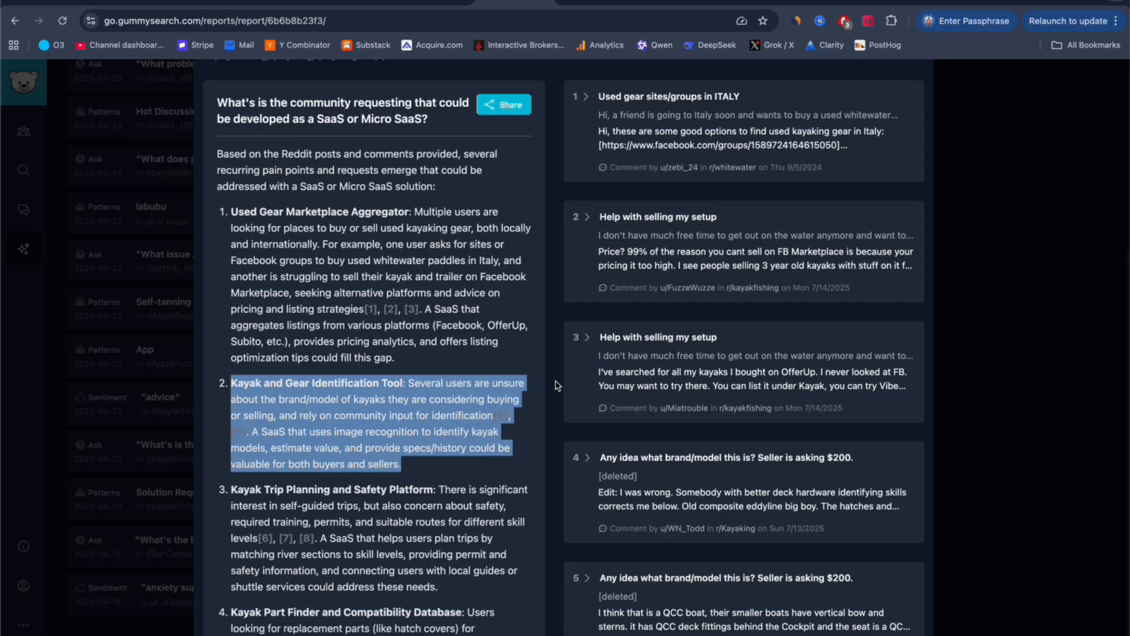
mouse_move(561, 311)
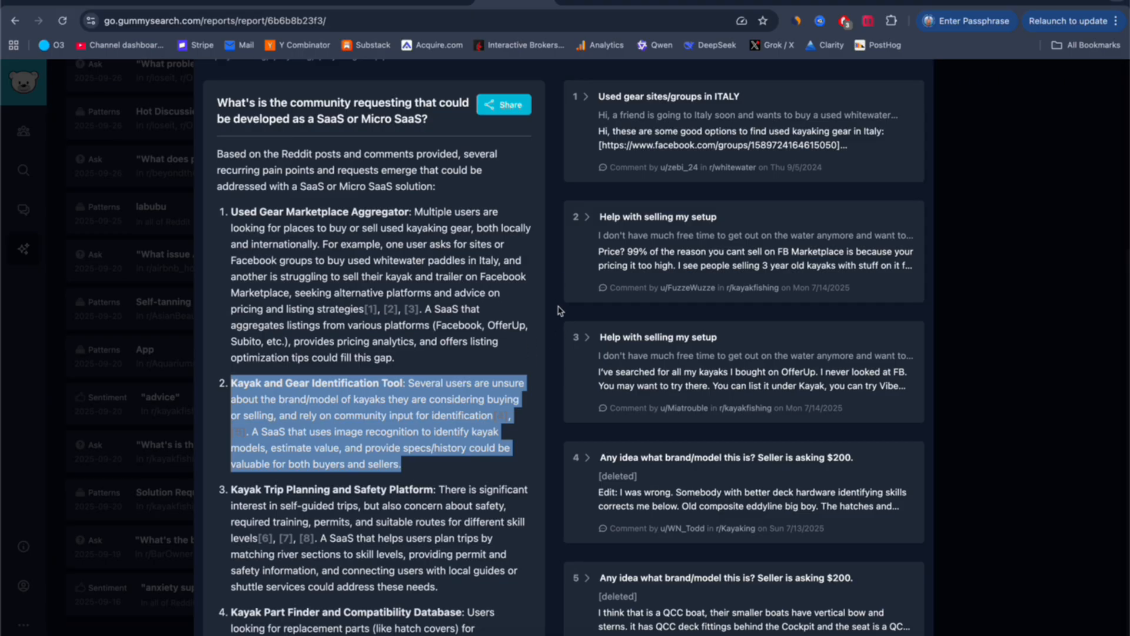